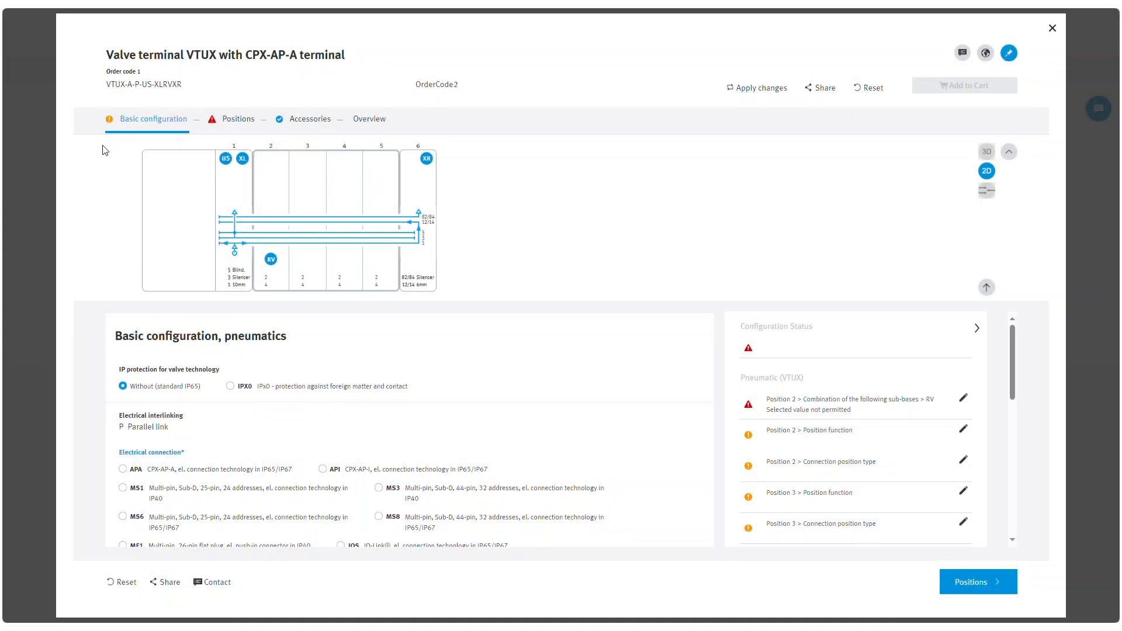
mouse_move(111, 128)
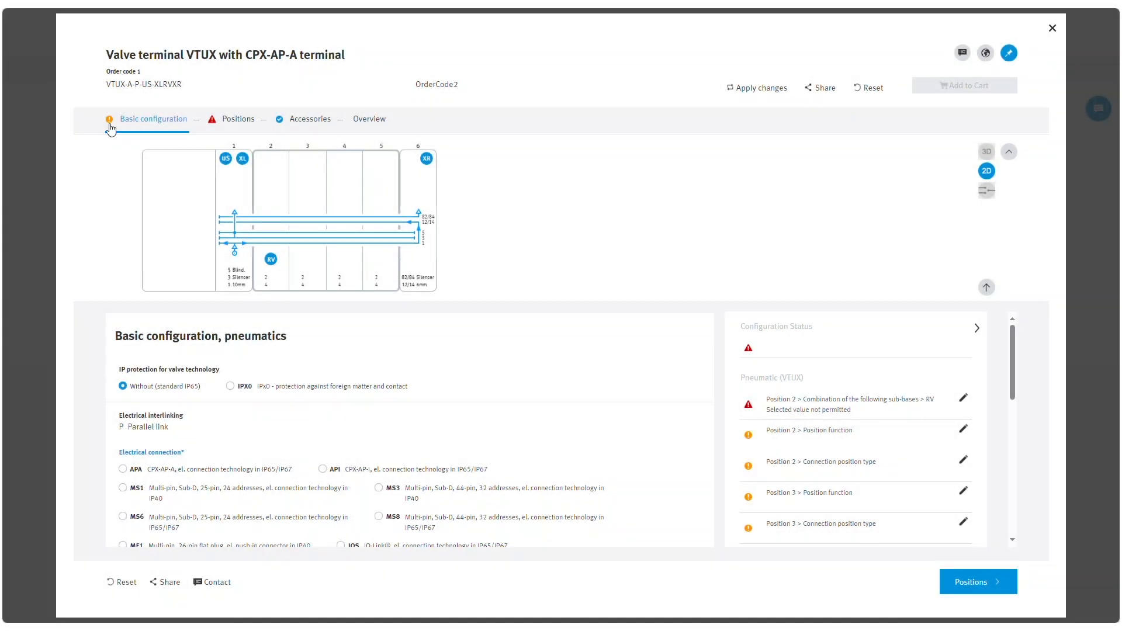
mouse_move(288, 131)
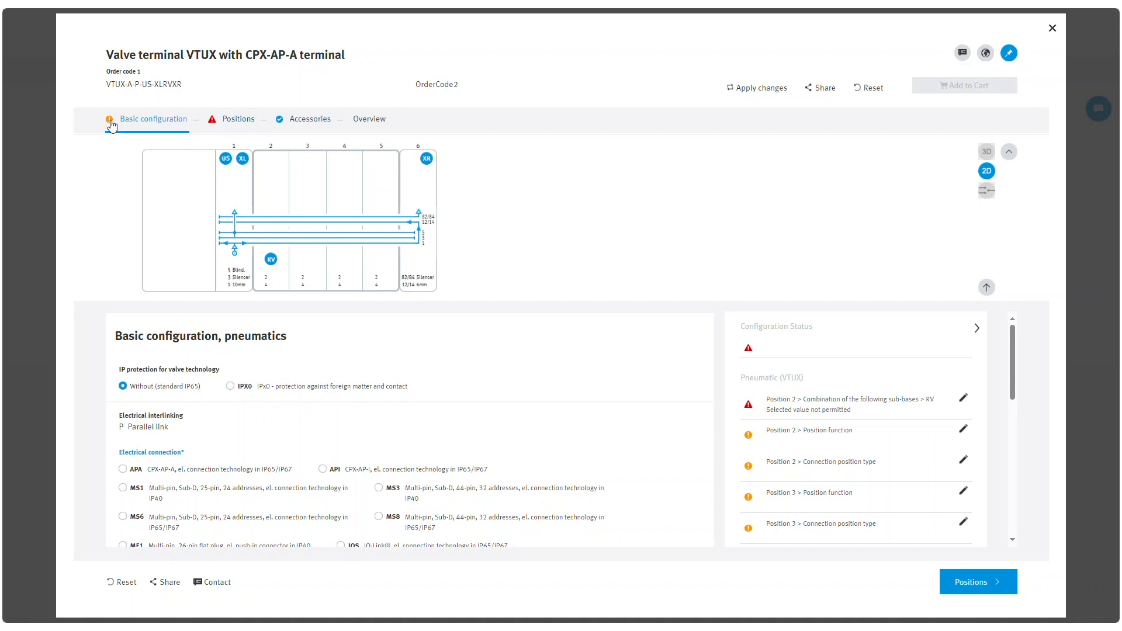
Dismiss the Rule violation list and reset the terminal to four positions
click(123, 469)
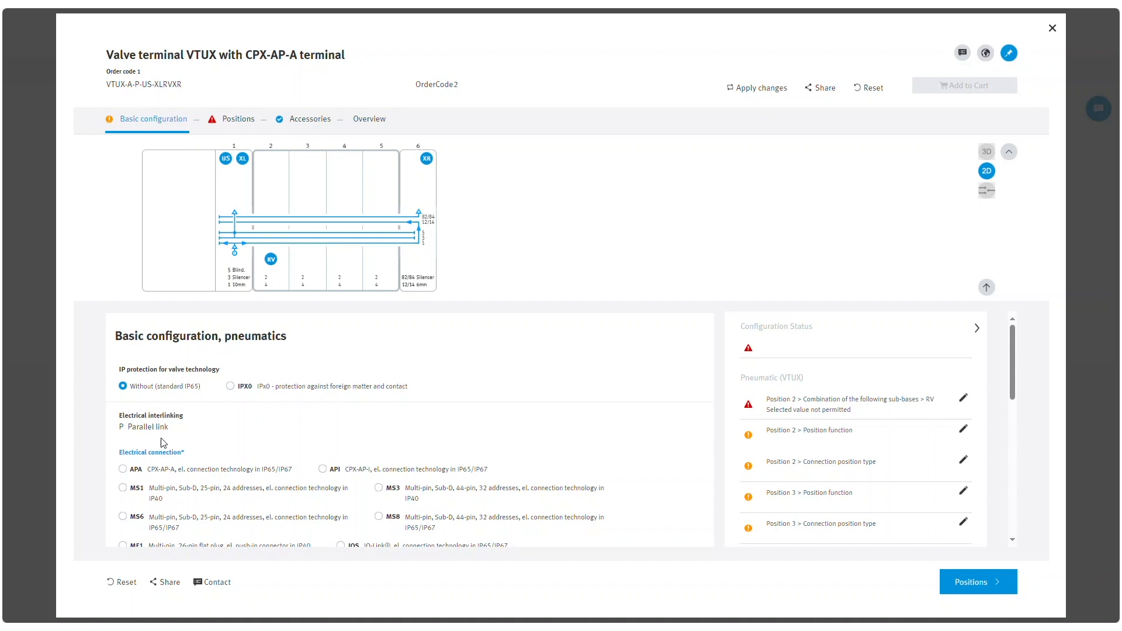
mouse_move(234, 397)
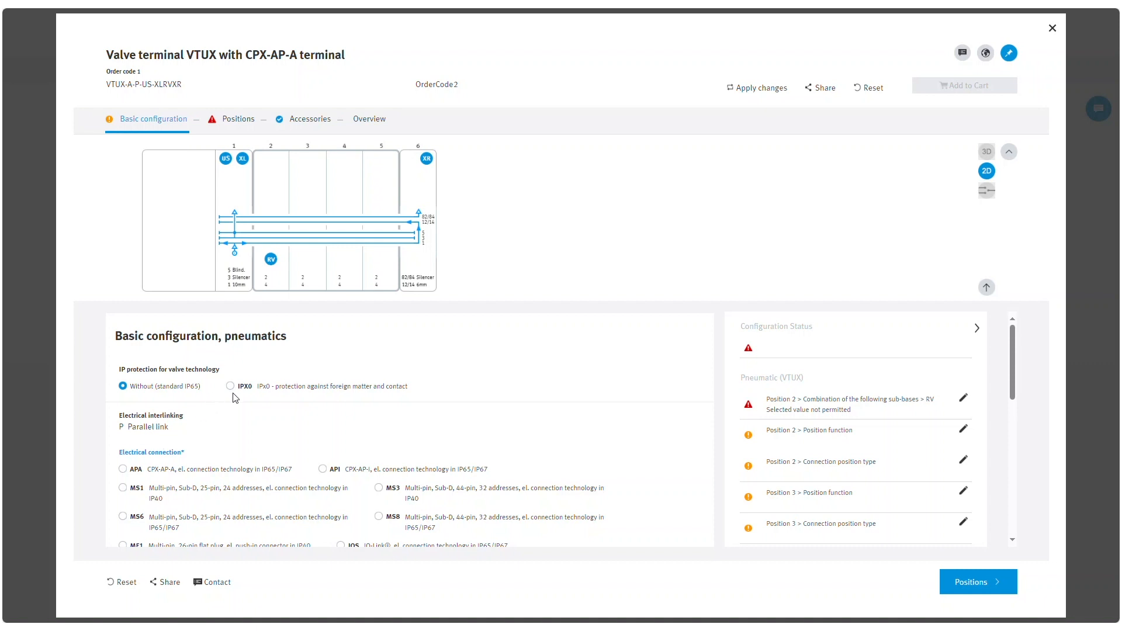
mouse_move(214, 128)
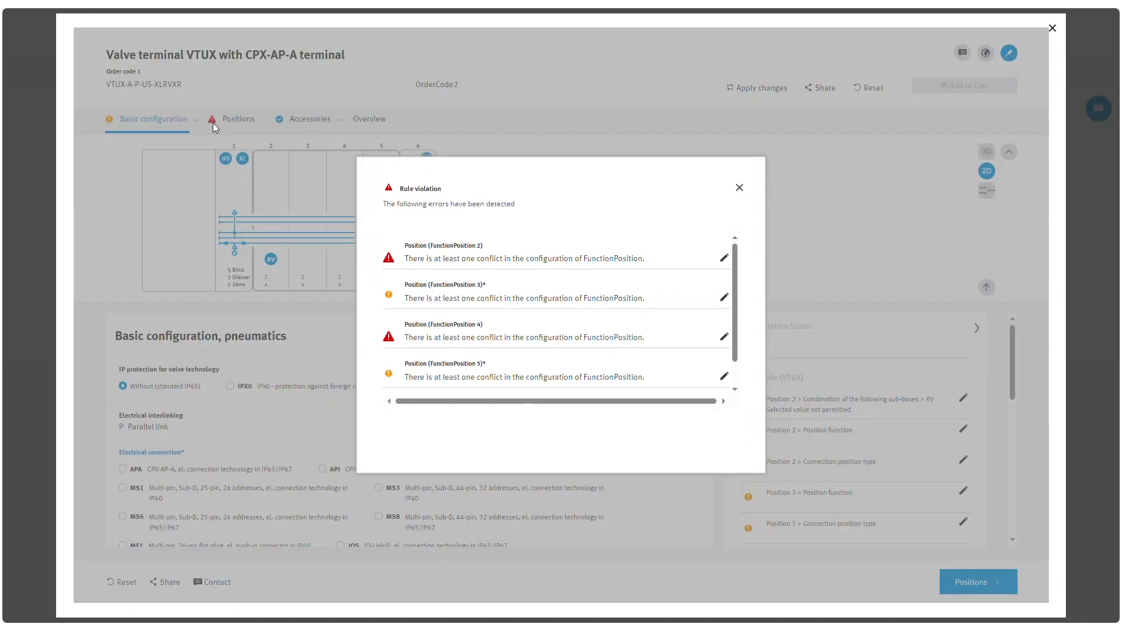
mouse_move(399, 213)
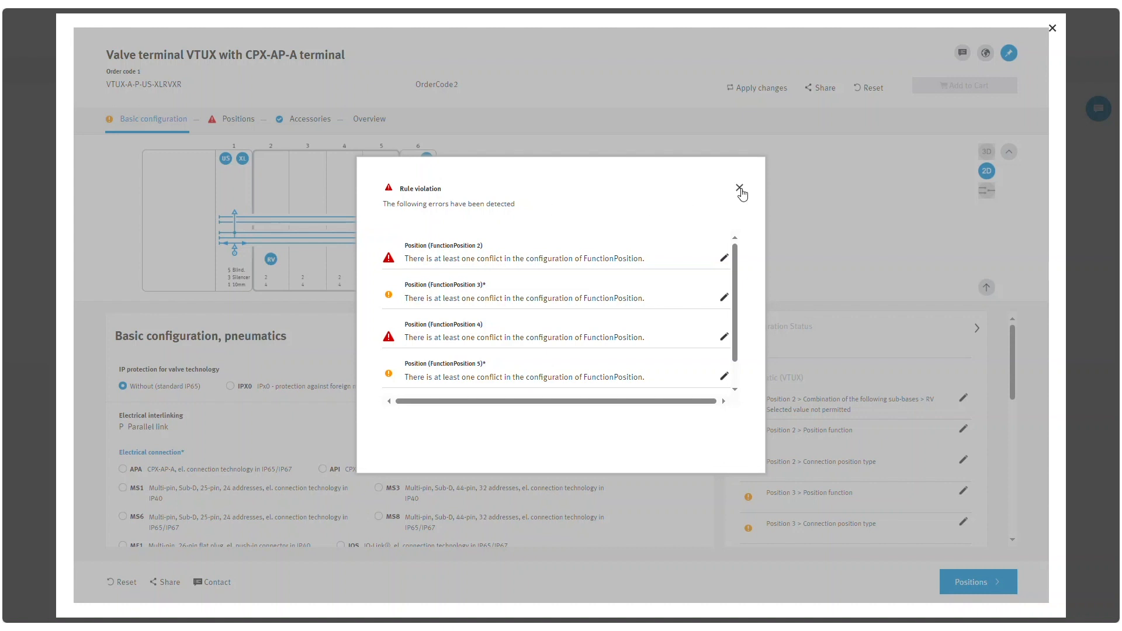
click(741, 190)
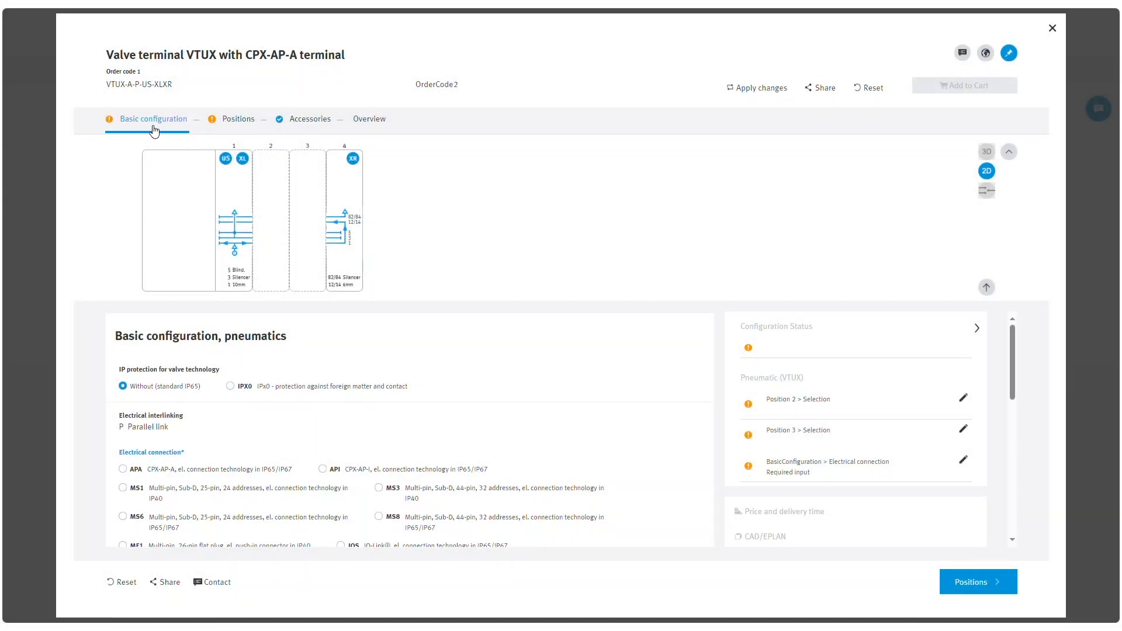
mouse_move(311, 119)
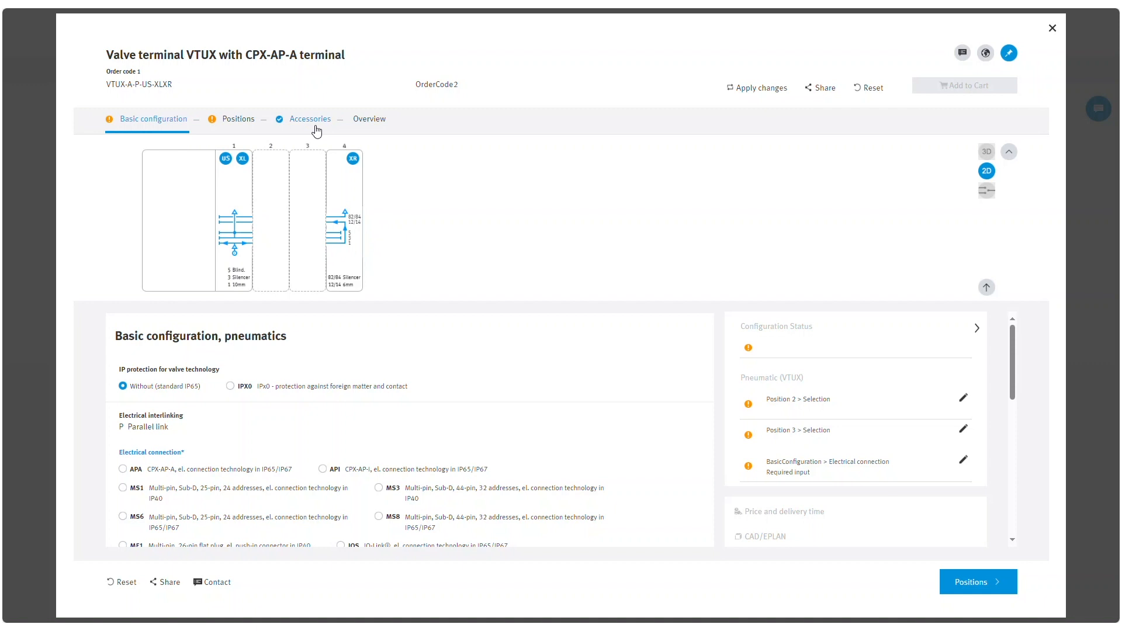
mouse_move(232, 195)
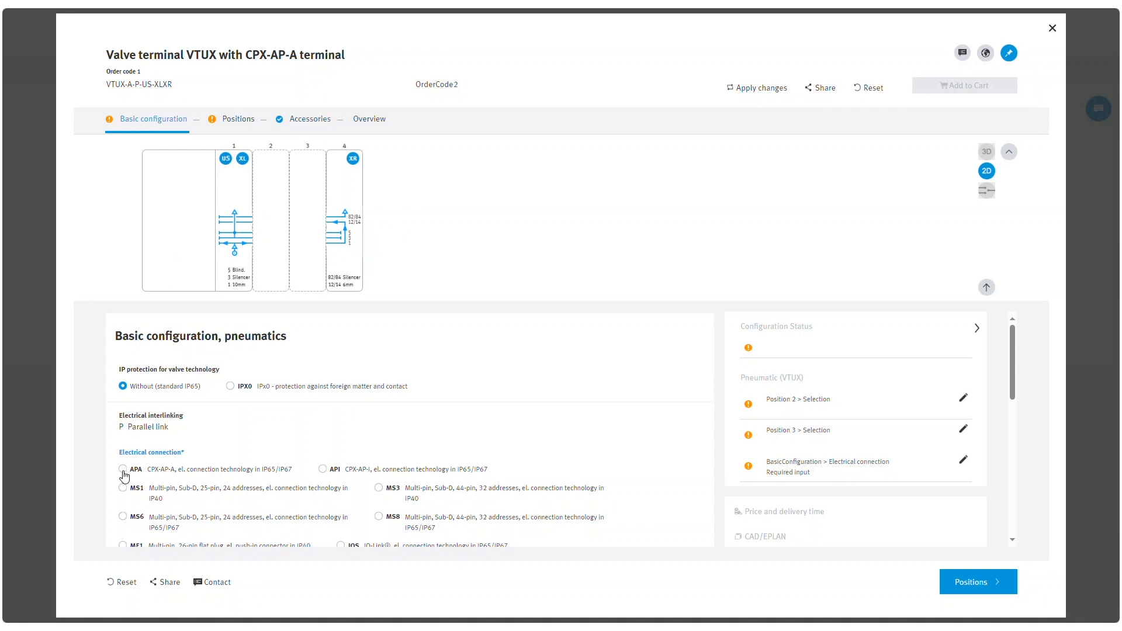
Choose APA (CPX-AP-A) as the electrical connection
click(123, 469)
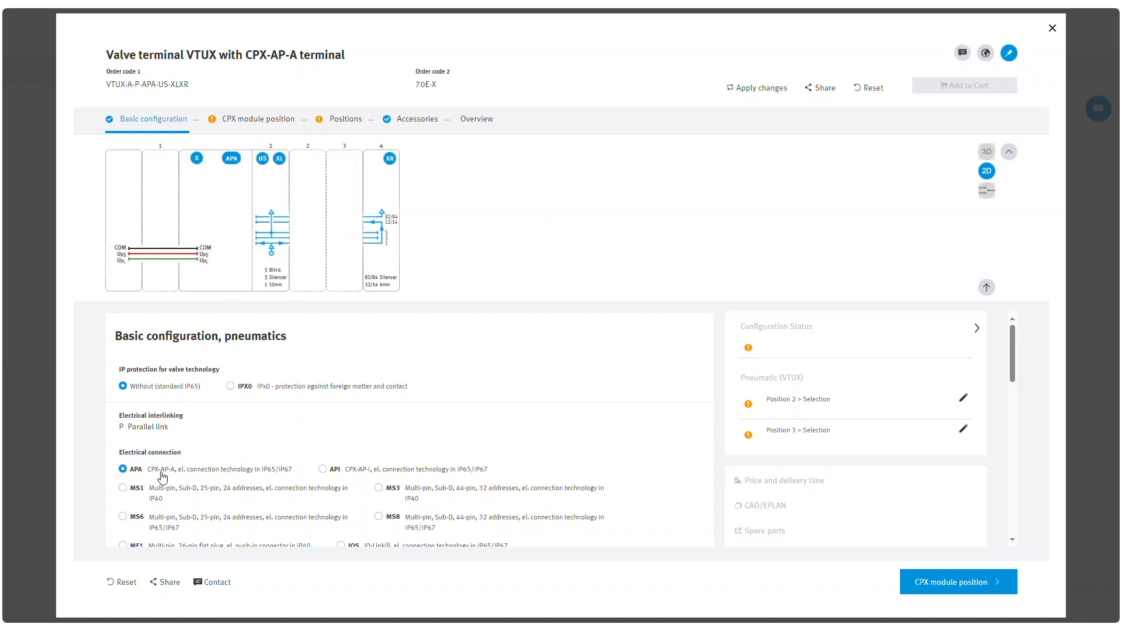
mouse_move(243, 136)
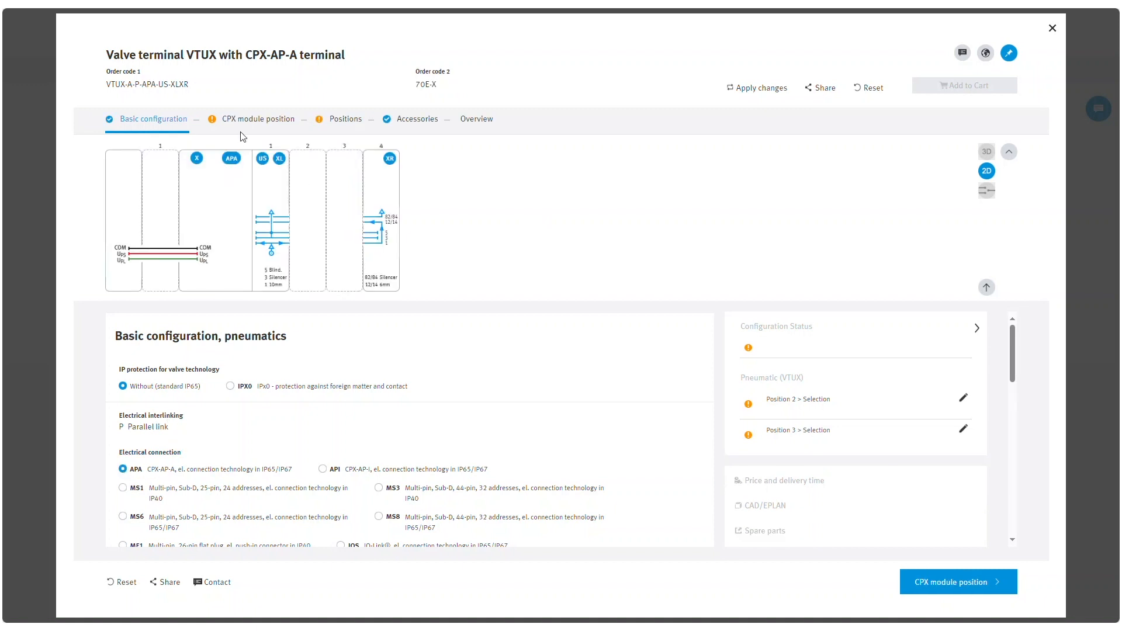
Give module position 1 a PN PROFINET interface M12 with QS system supply M18
click(256, 119)
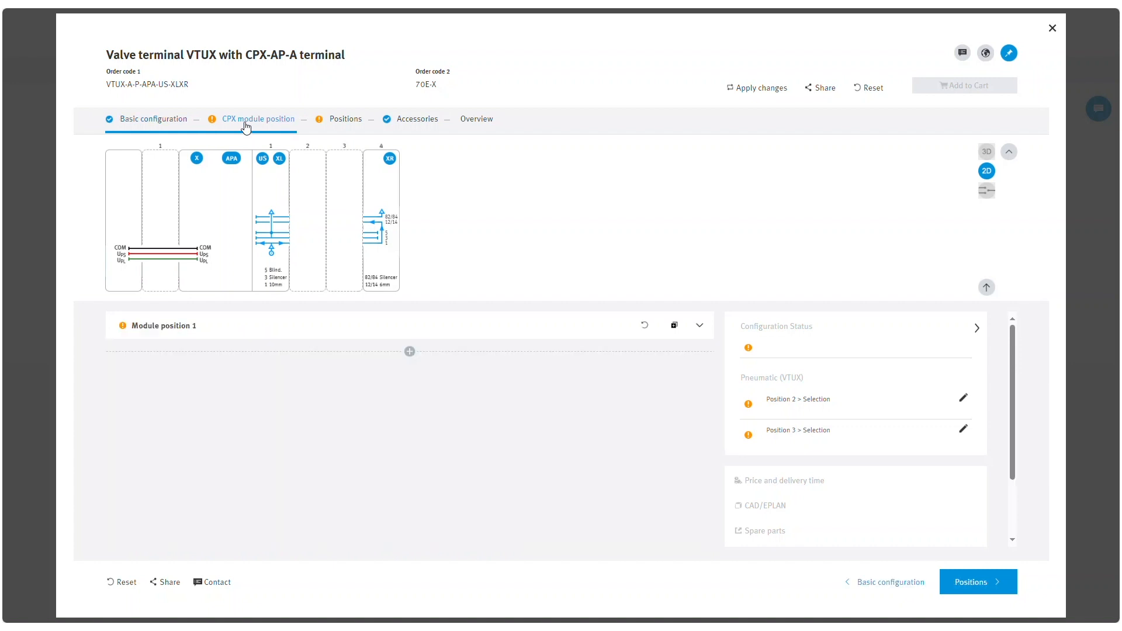
click(700, 325)
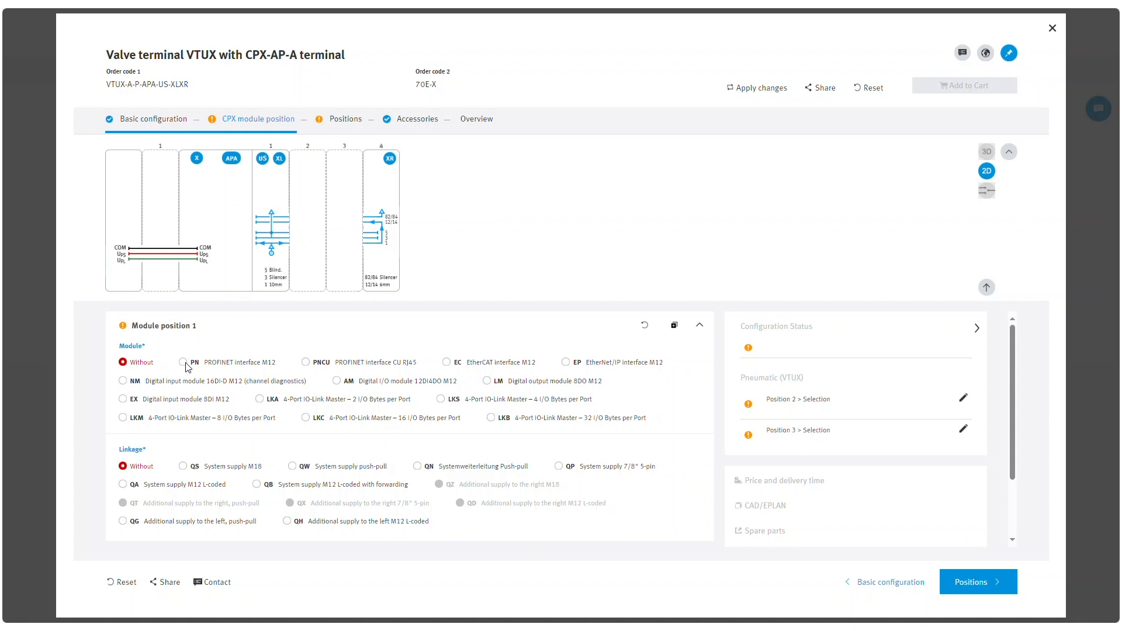
click(183, 467)
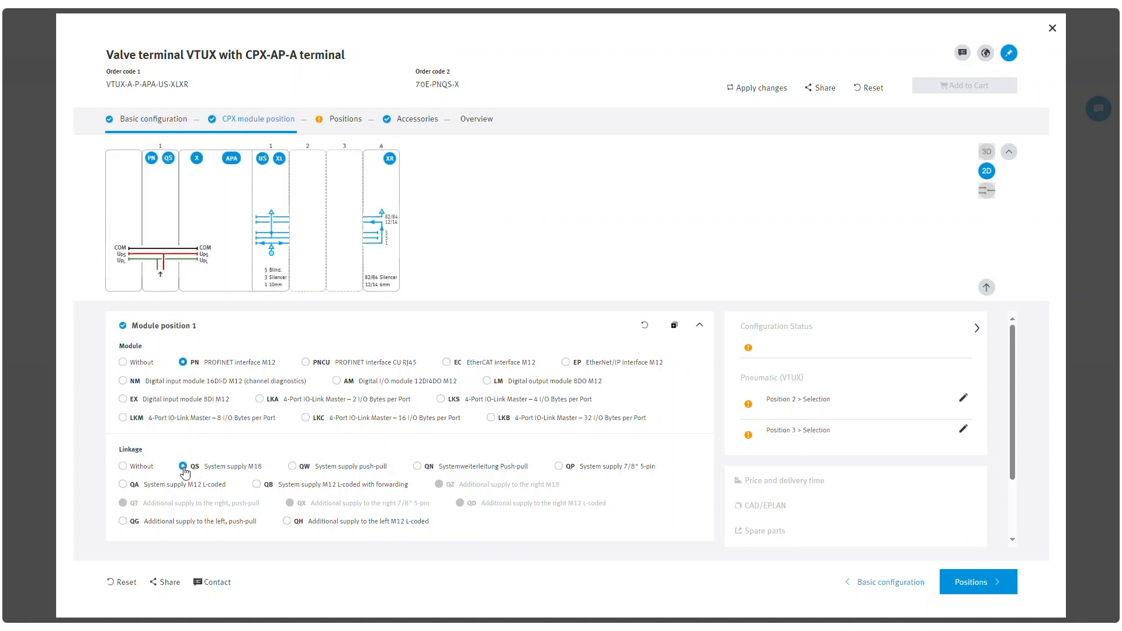
mouse_move(310, 167)
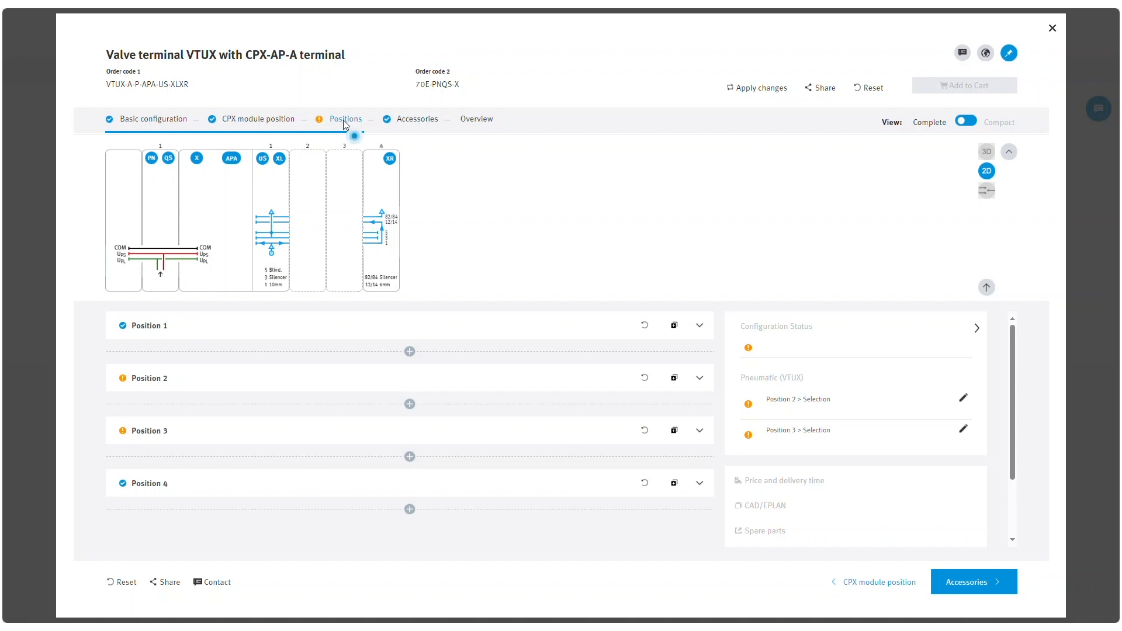
mouse_move(952, 128)
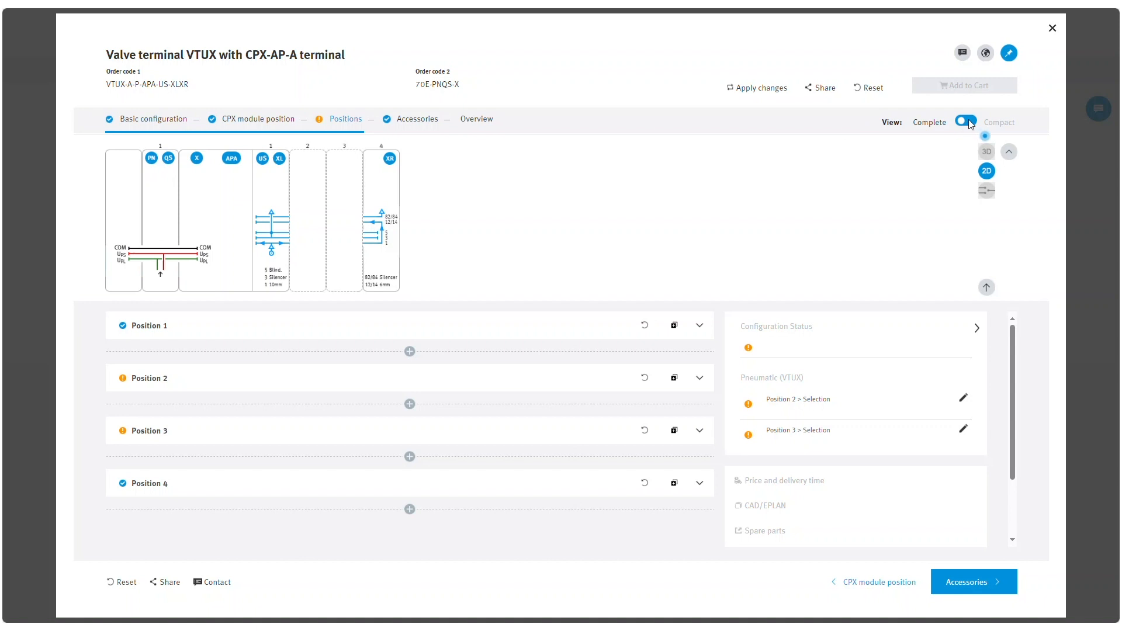
Show the Positions step as a compact main-function grid
click(965, 120)
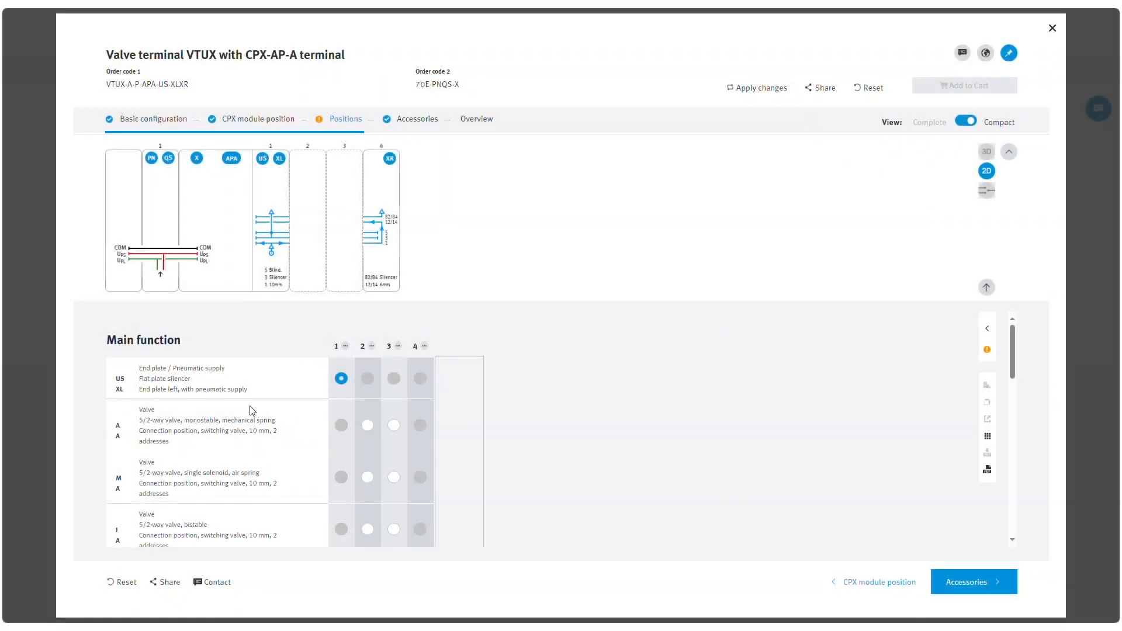
Assign an M A single-solenoid 5/2 valve to position 2 and a J A bistable valve to position 3
scroll(down, 3)
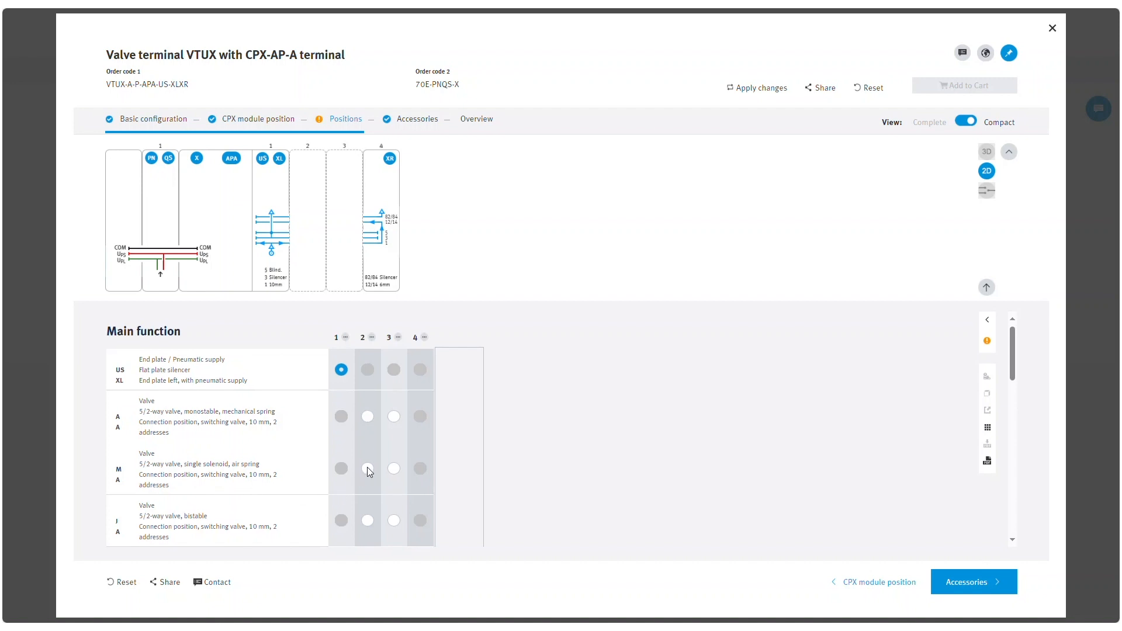
click(367, 468)
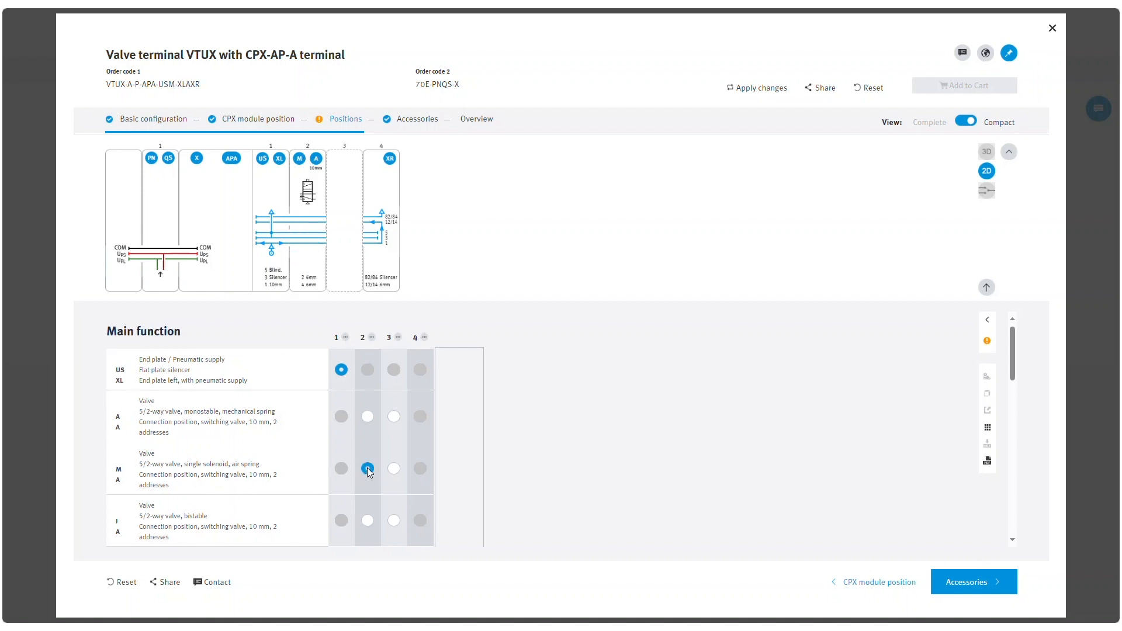
click(368, 468)
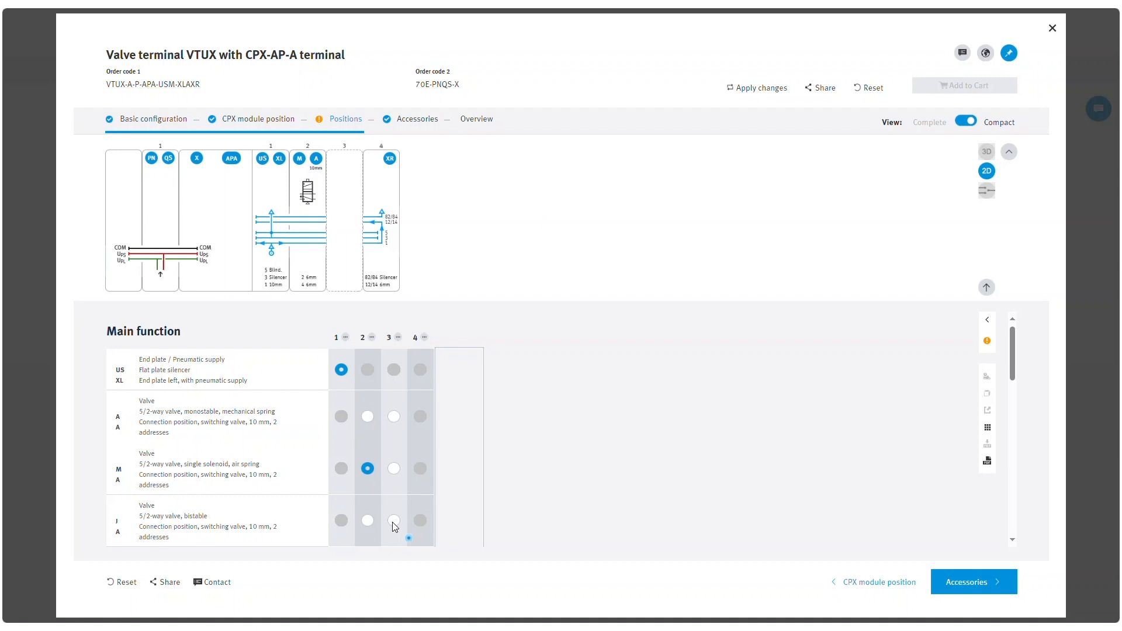
click(394, 520)
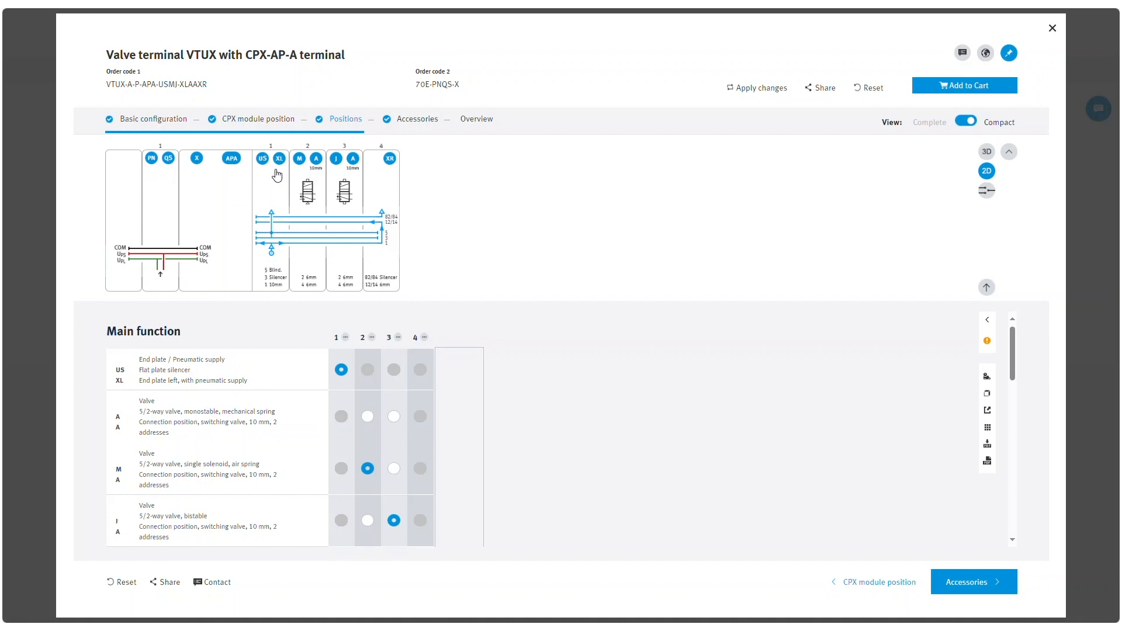
mouse_move(390, 176)
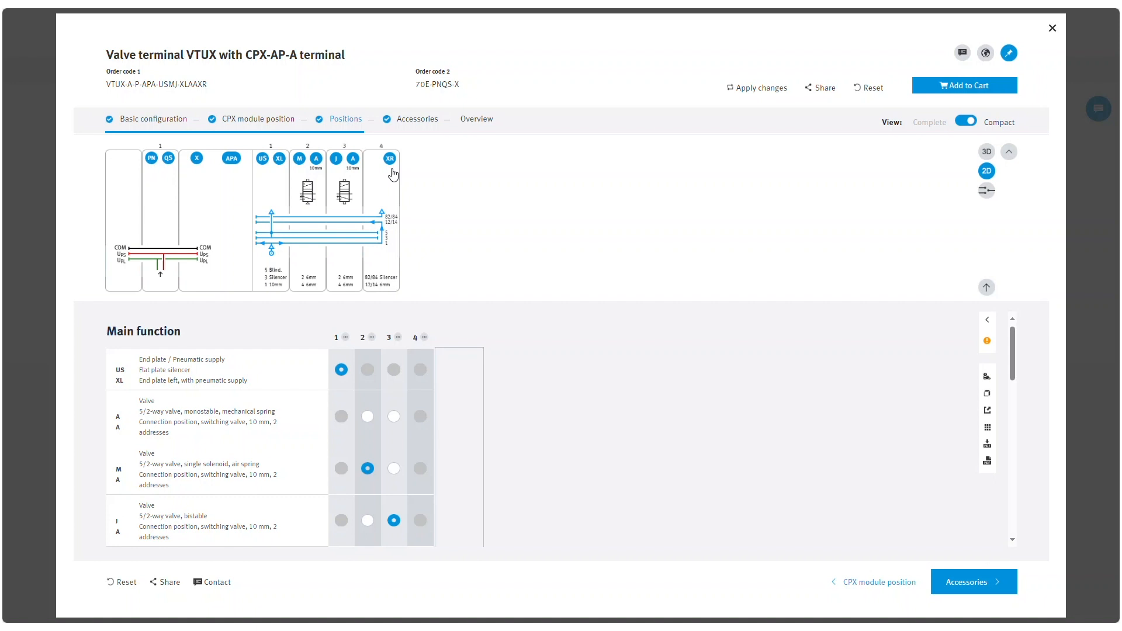
scroll(down, 3)
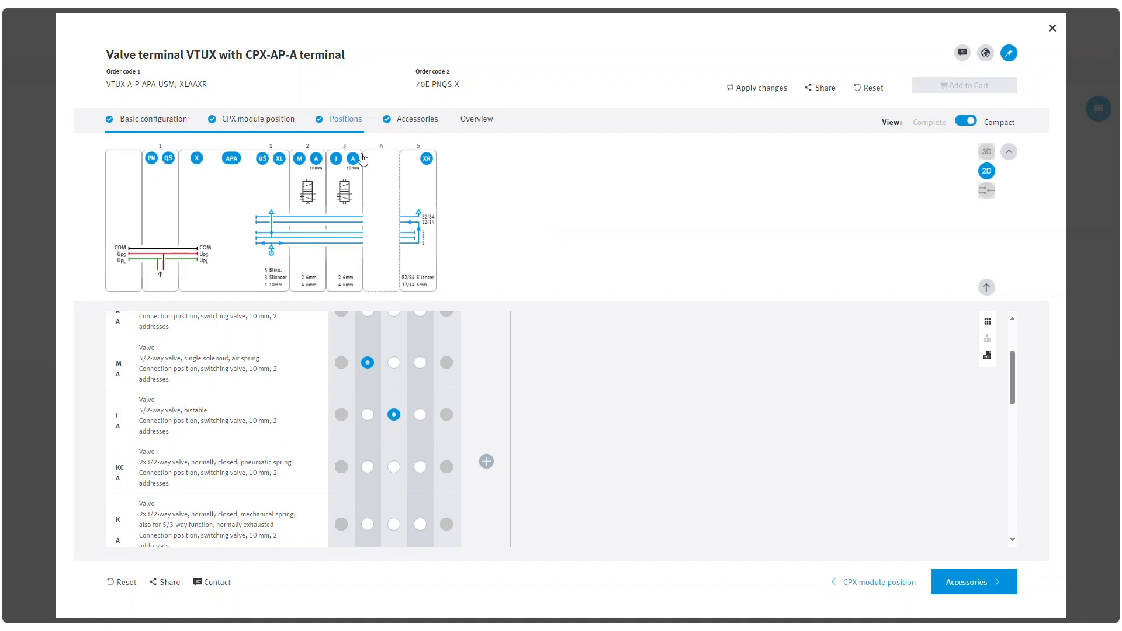
mouse_move(438, 173)
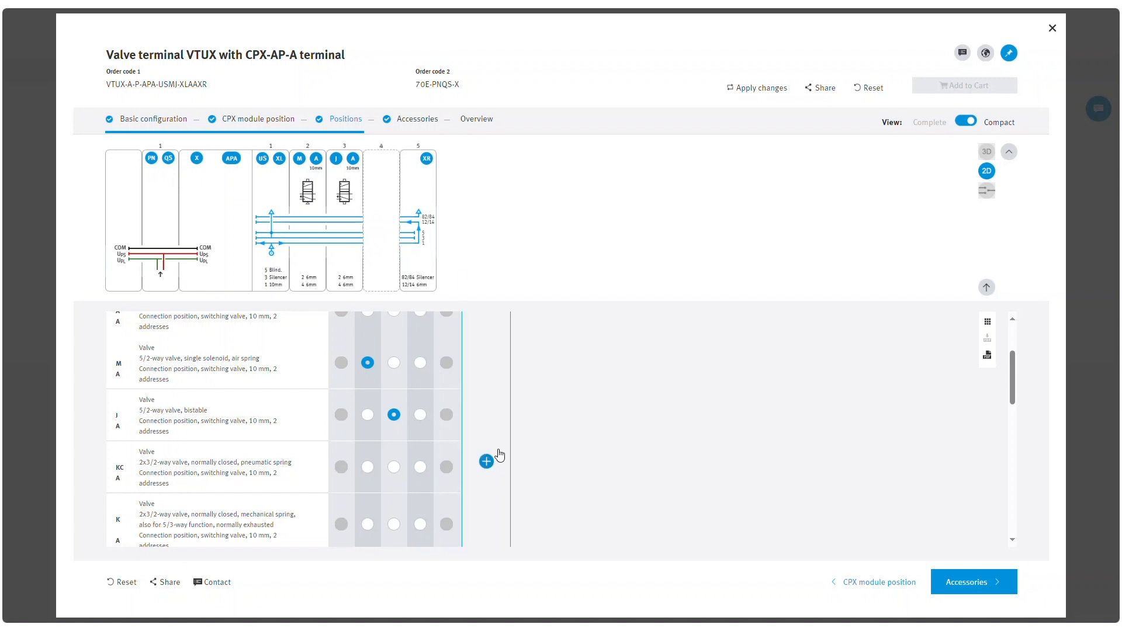
mouse_move(488, 463)
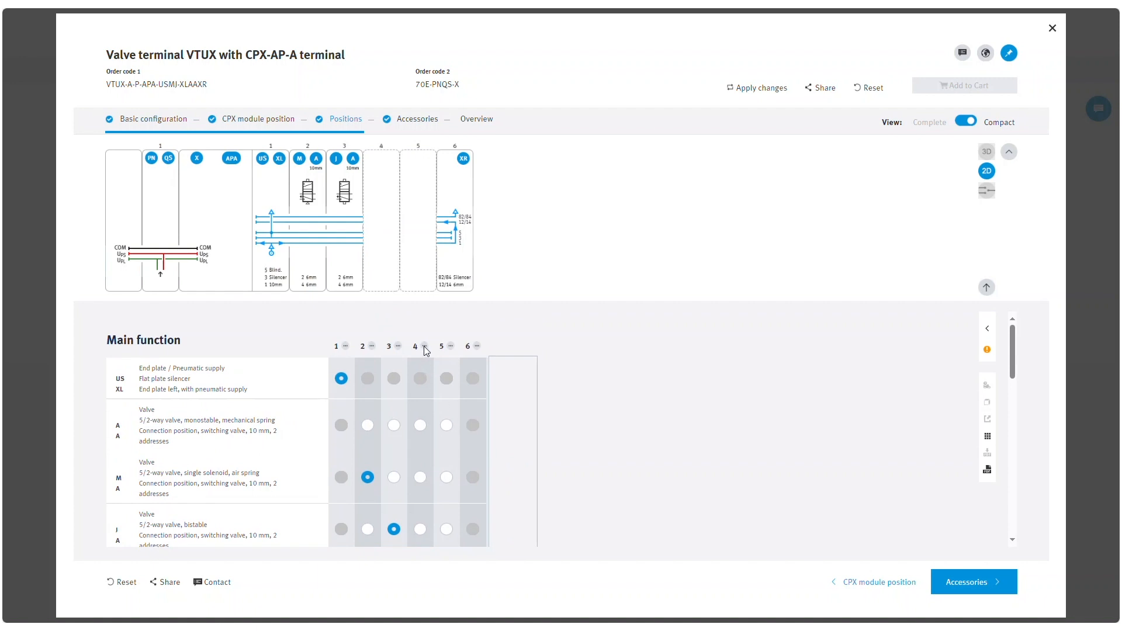
Delete the empty sixth position, leaving five positions
click(423, 346)
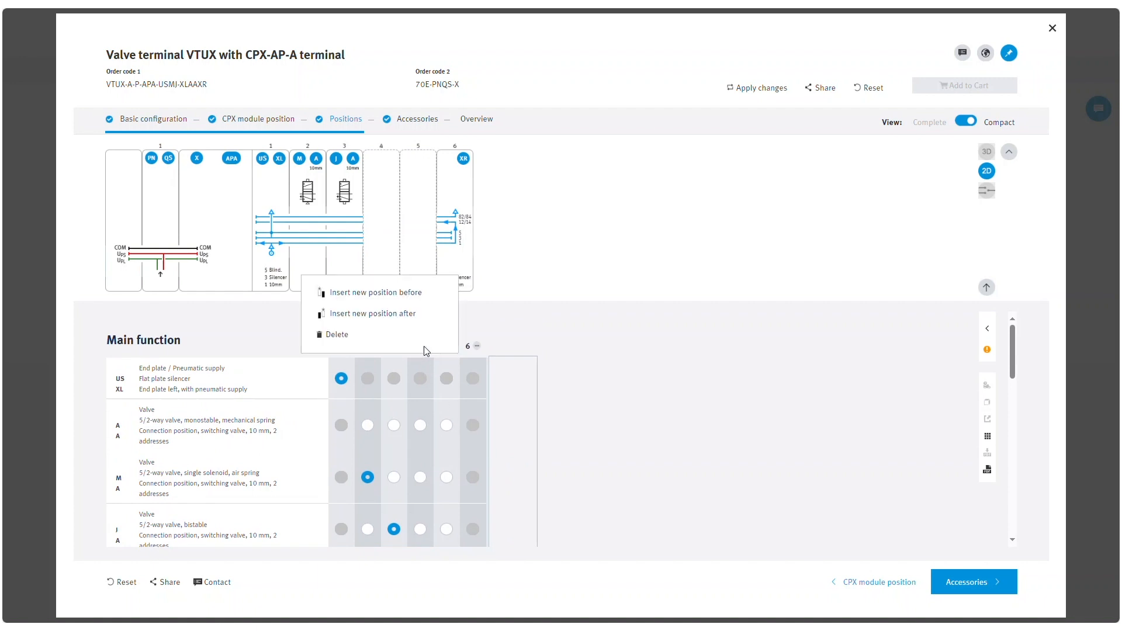
mouse_move(401, 320)
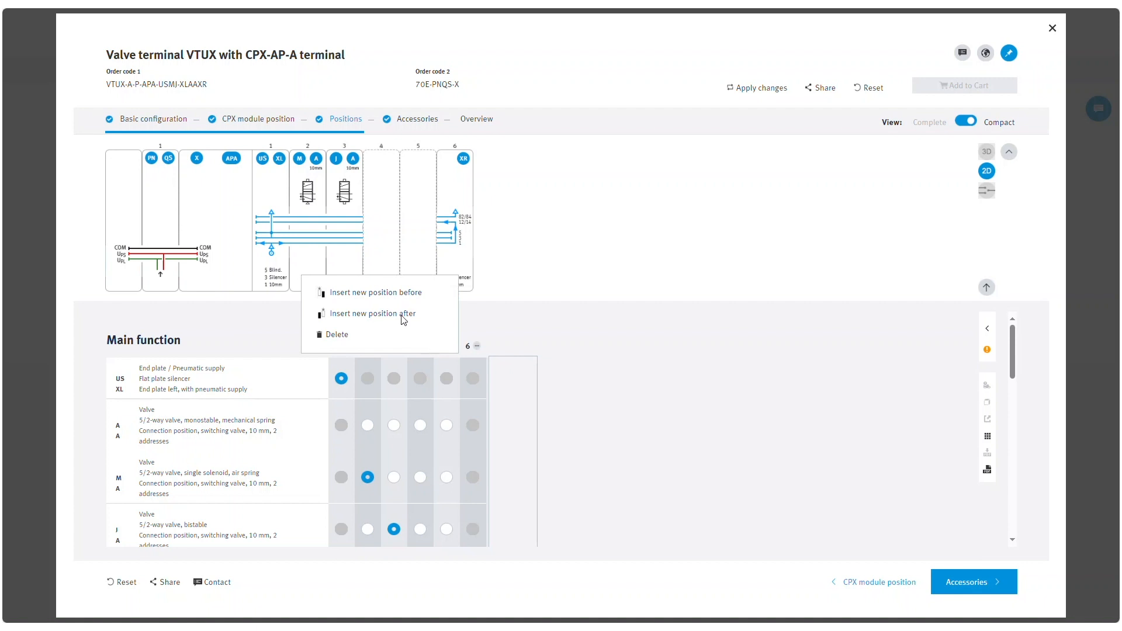
mouse_move(414, 300)
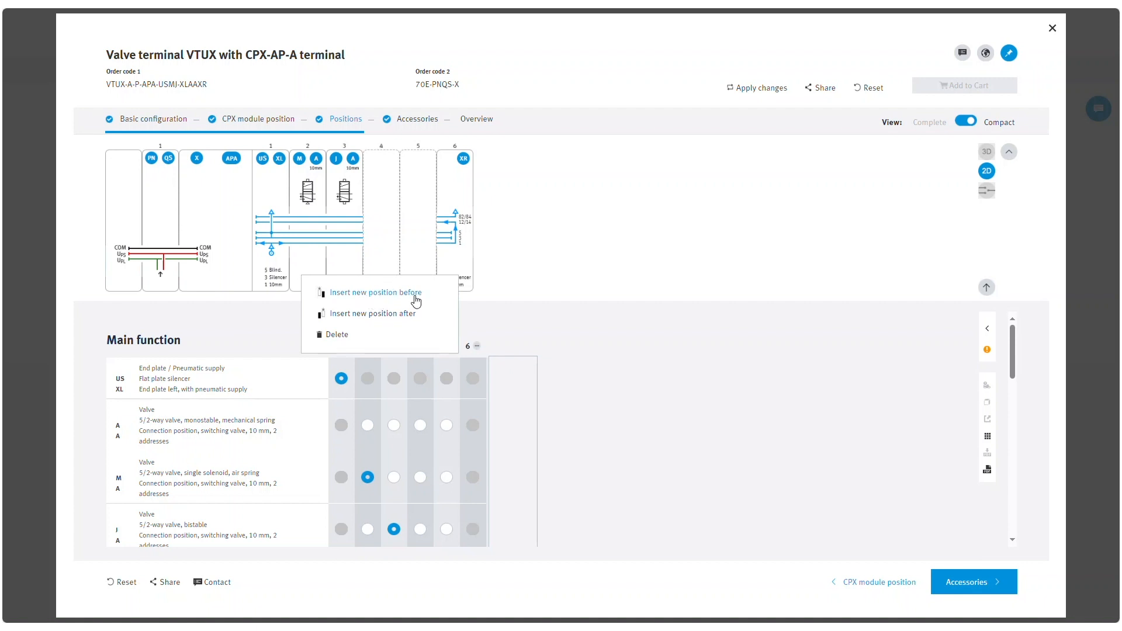
mouse_move(375, 313)
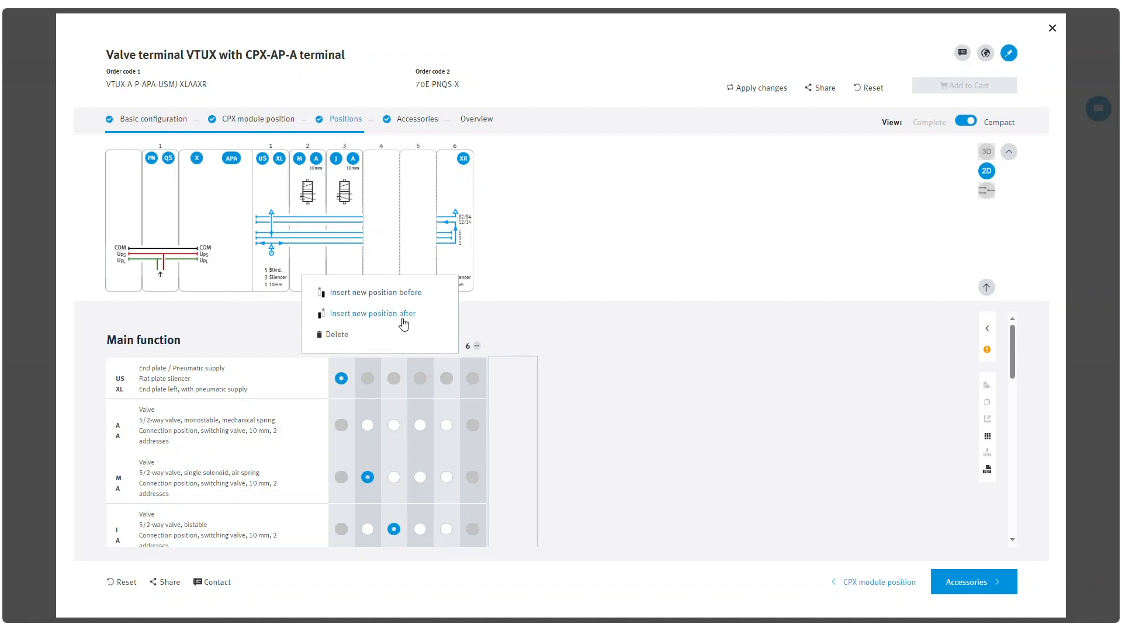
mouse_move(332, 340)
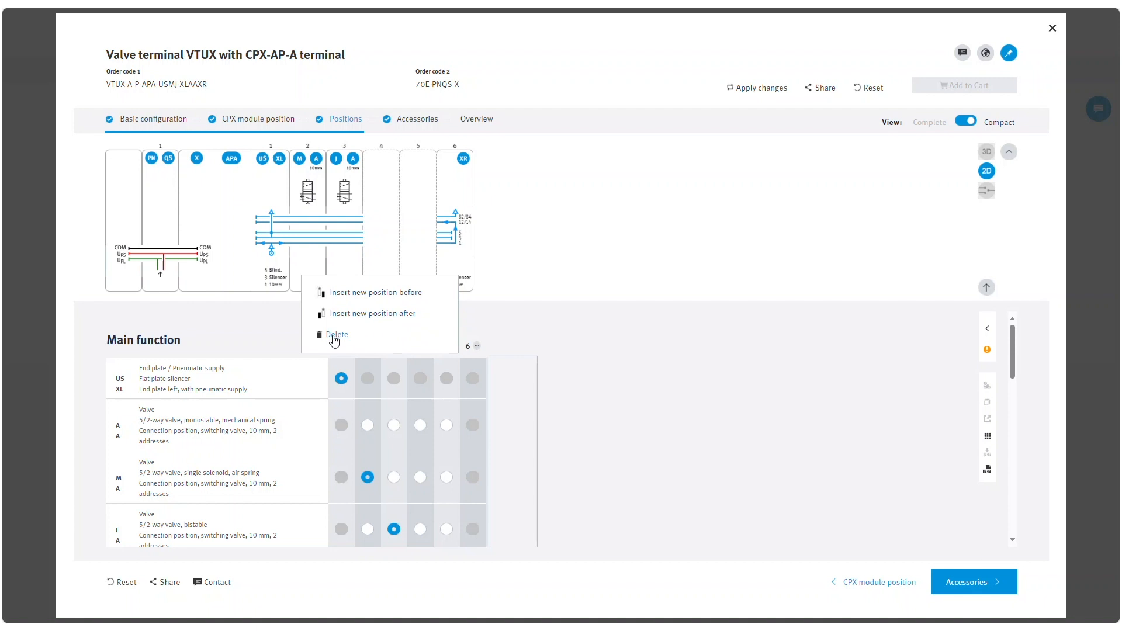
click(337, 335)
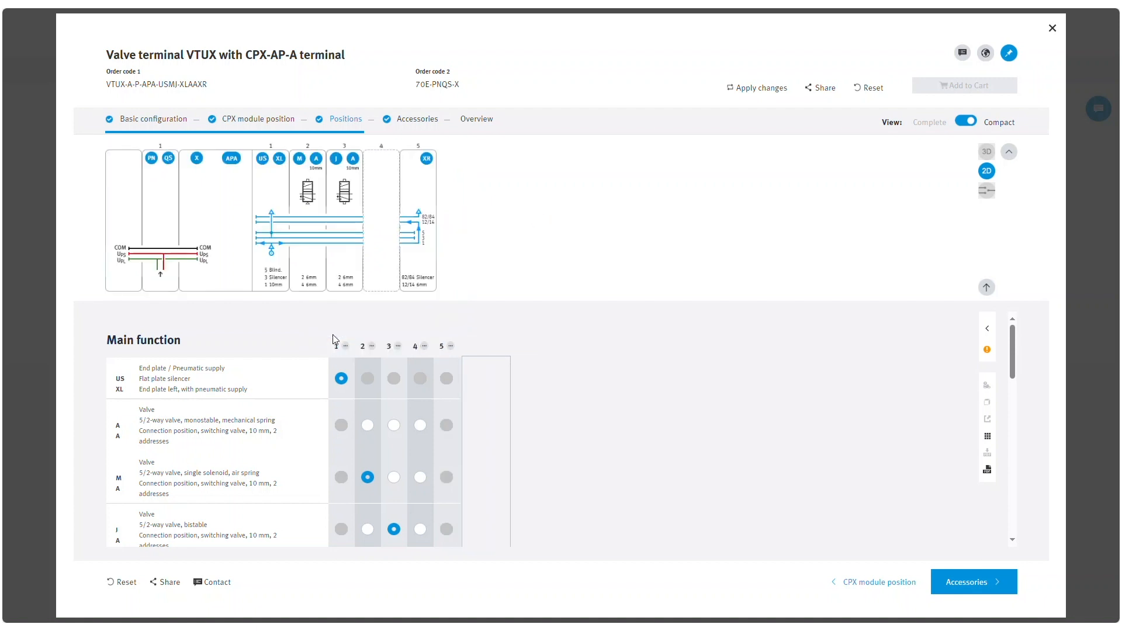
Add a KC 2x3/2-way valve row with connection type B, 12 mm, and save it
scroll(down, 3)
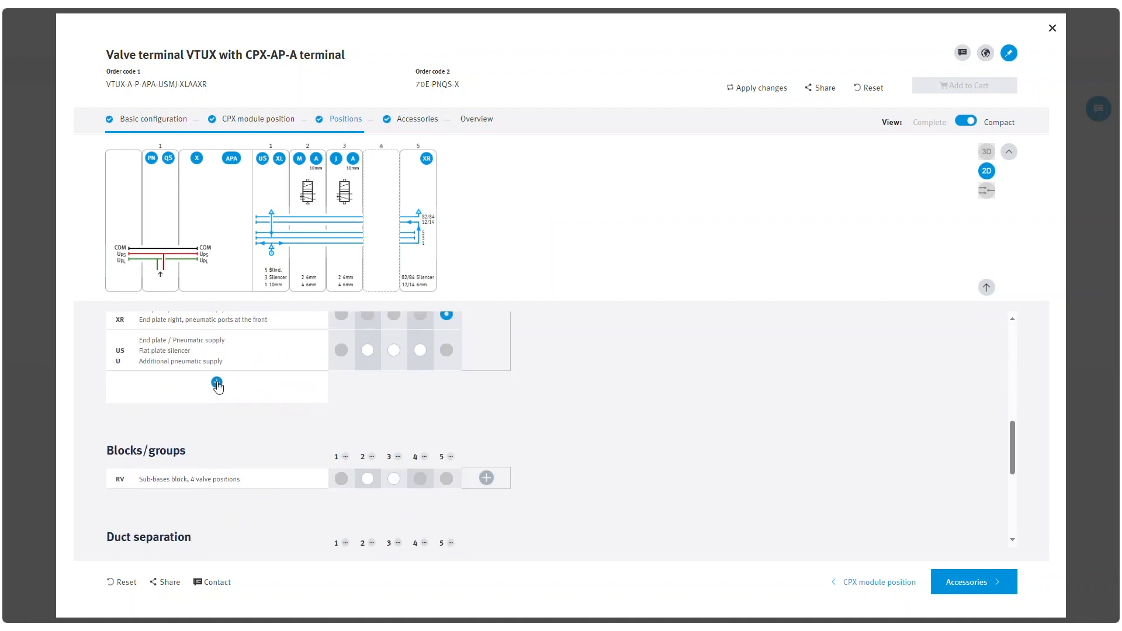
click(218, 383)
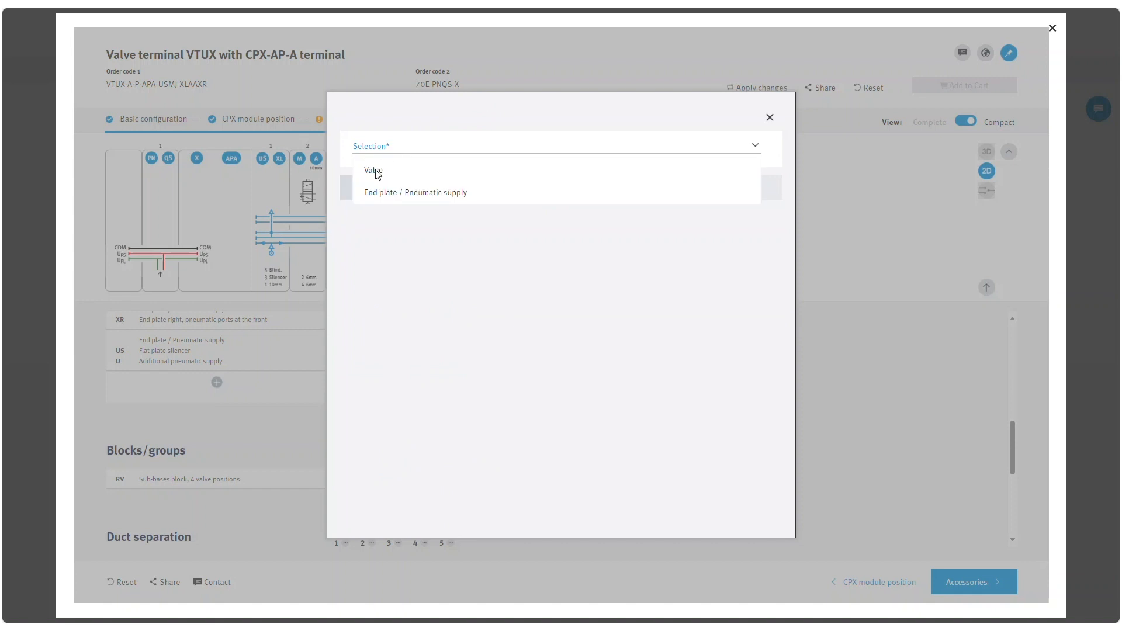
click(373, 171)
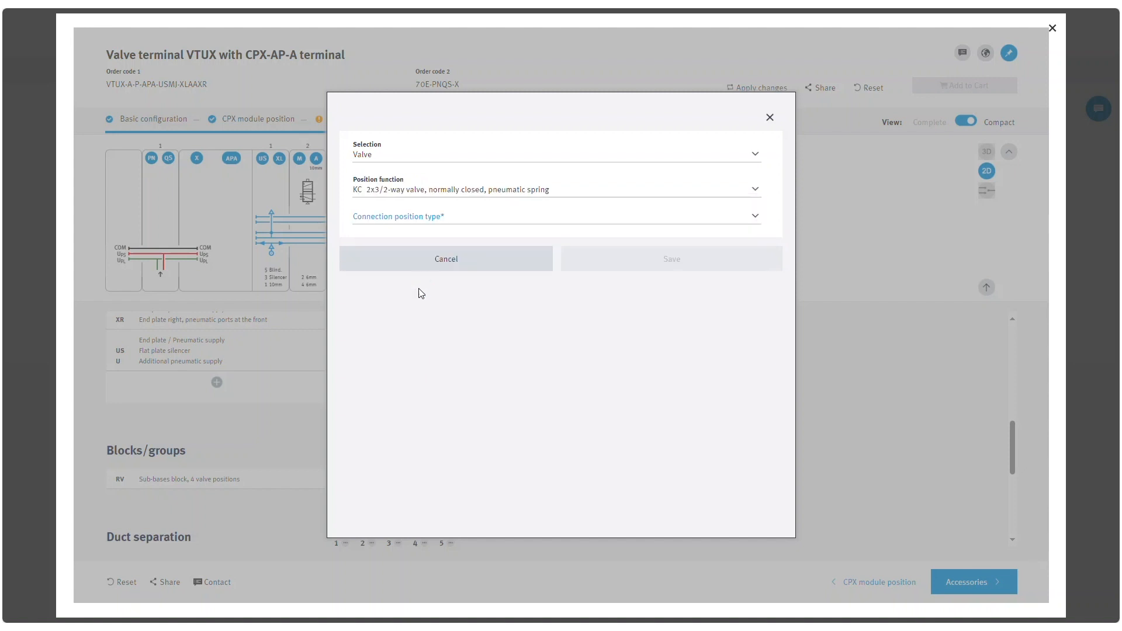
click(554, 216)
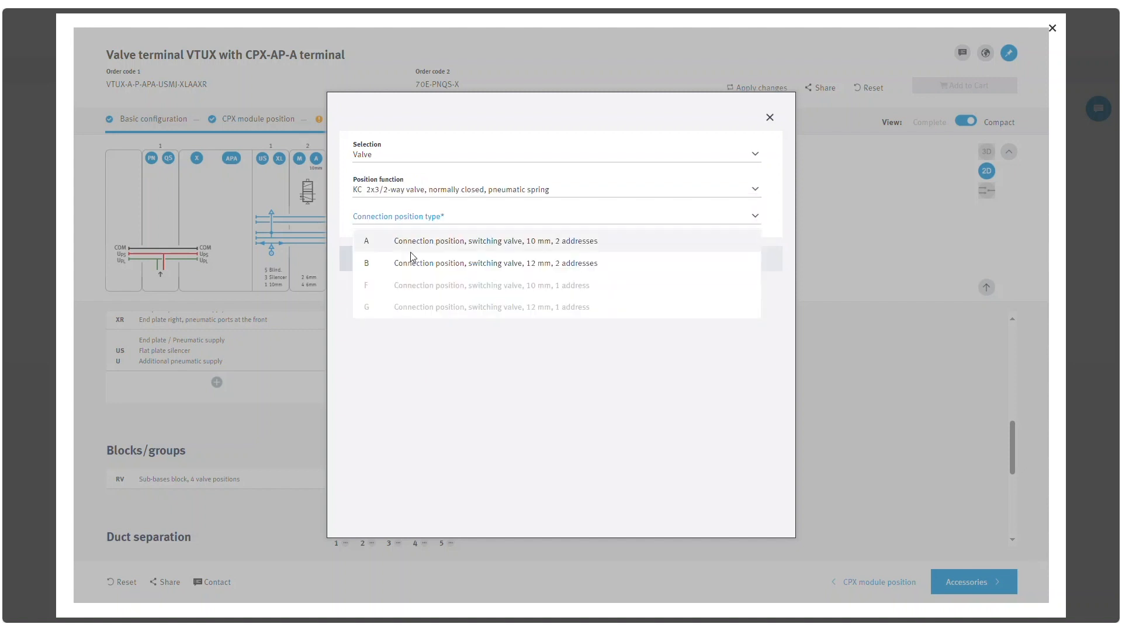
click(492, 263)
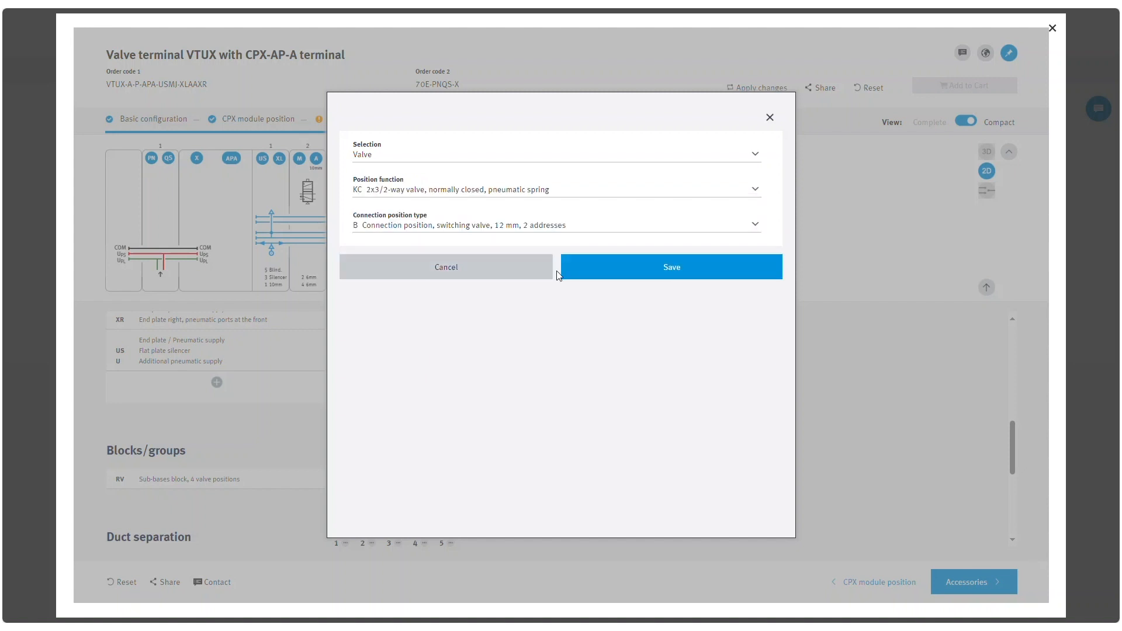
click(669, 266)
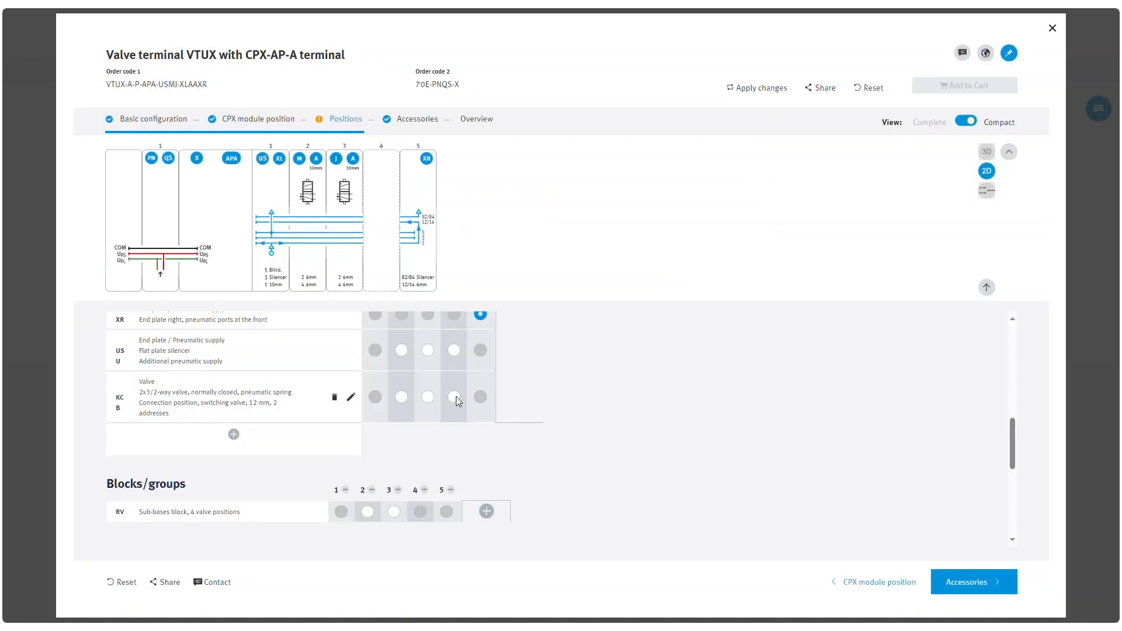
Place the KC B valve at position 4 and review the remaining sections
click(454, 398)
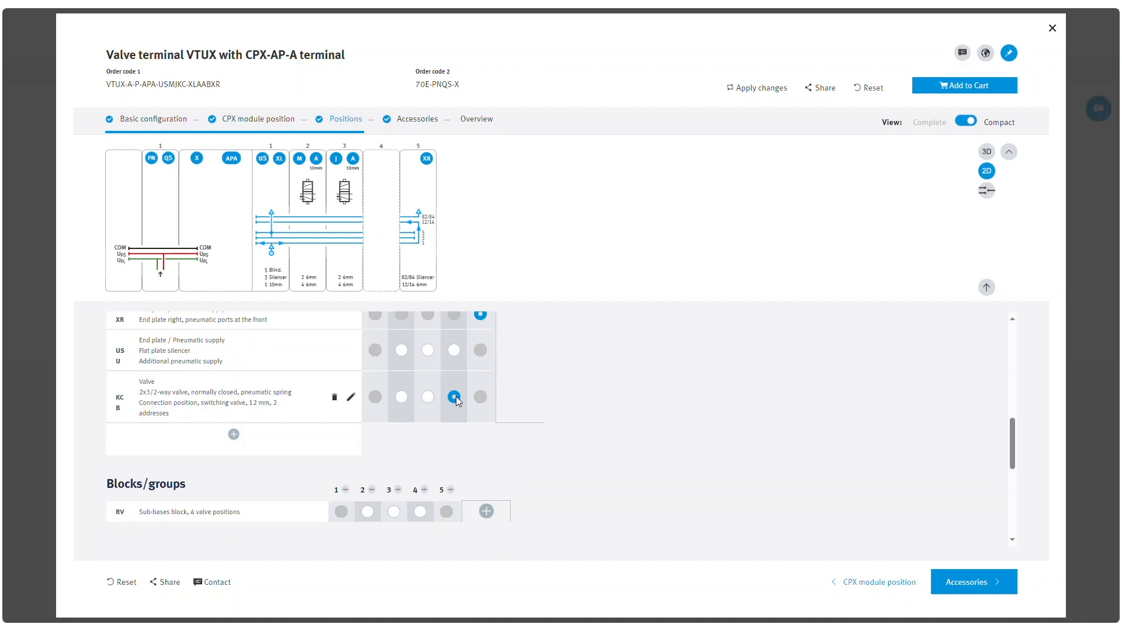
mouse_move(270, 471)
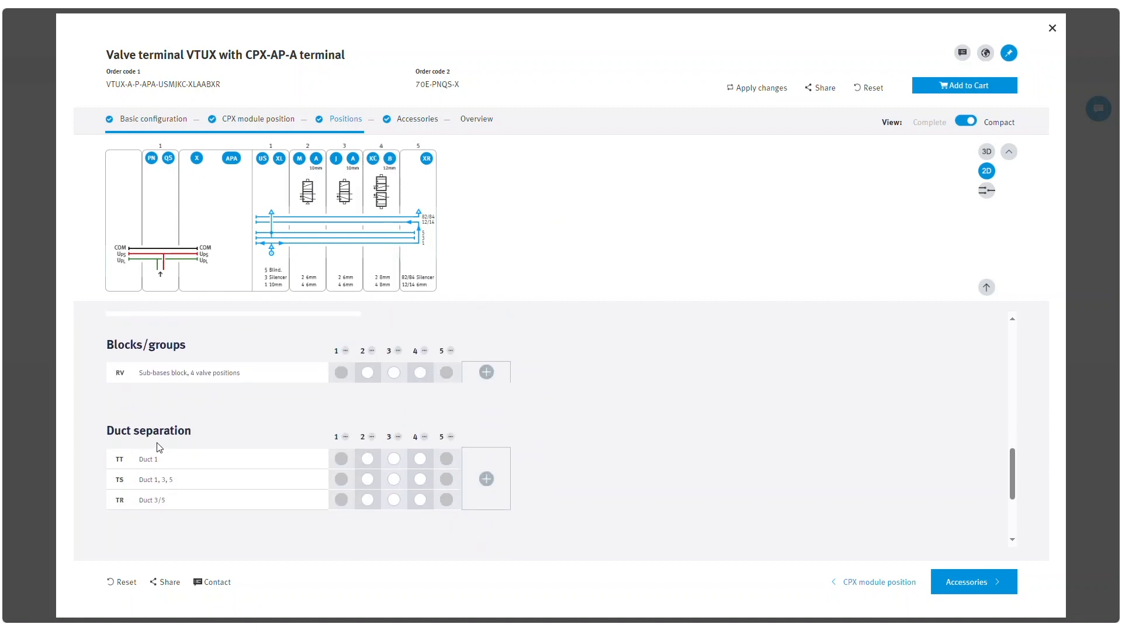
mouse_move(306, 458)
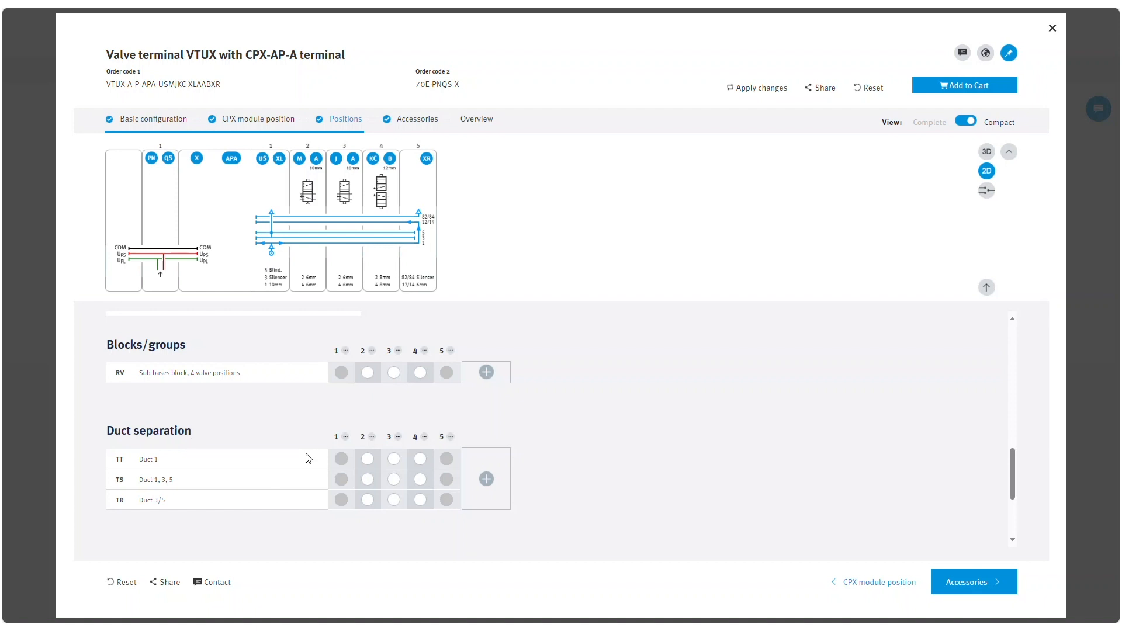
scroll(down, 3)
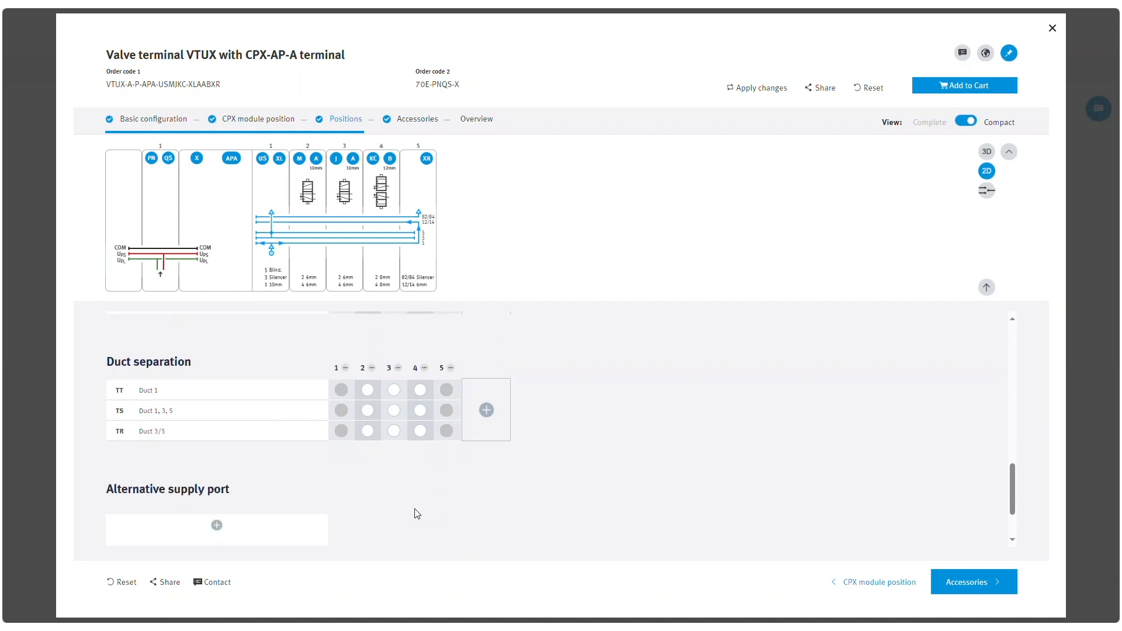
scroll(down, 3)
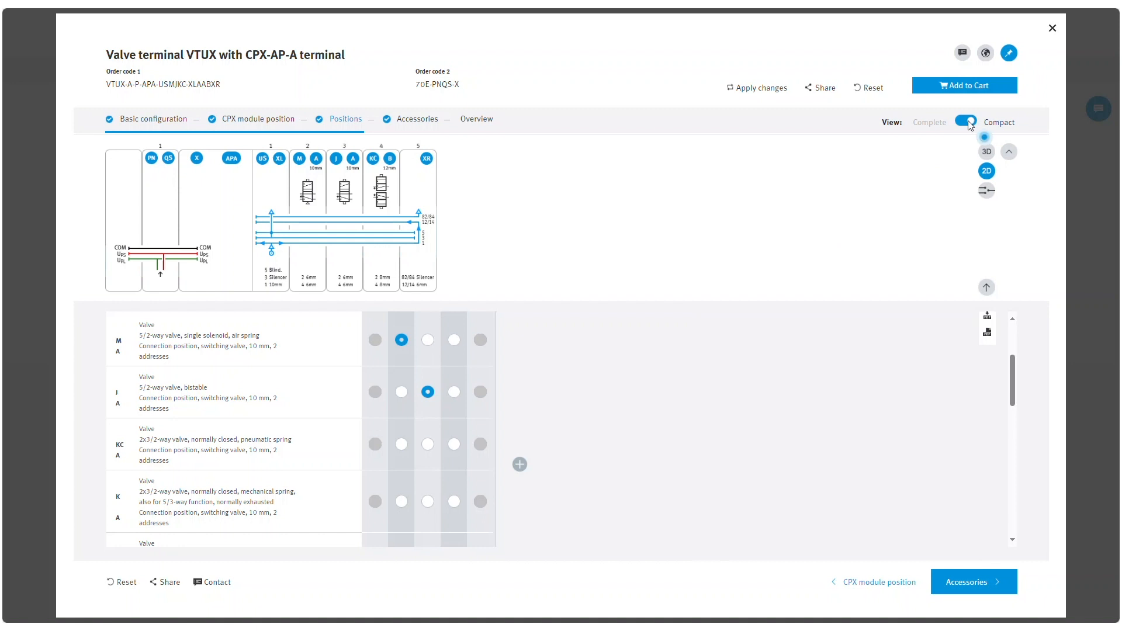
In Complete view, make position 4 a valve with the K 2x3/2-way function
click(964, 120)
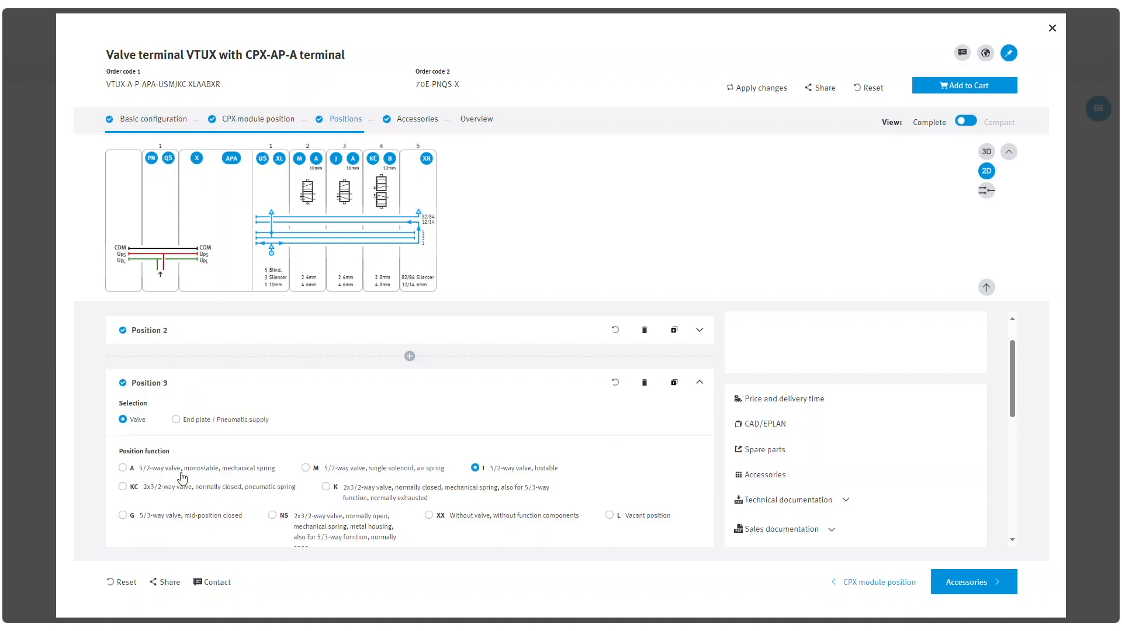
scroll(down, 3)
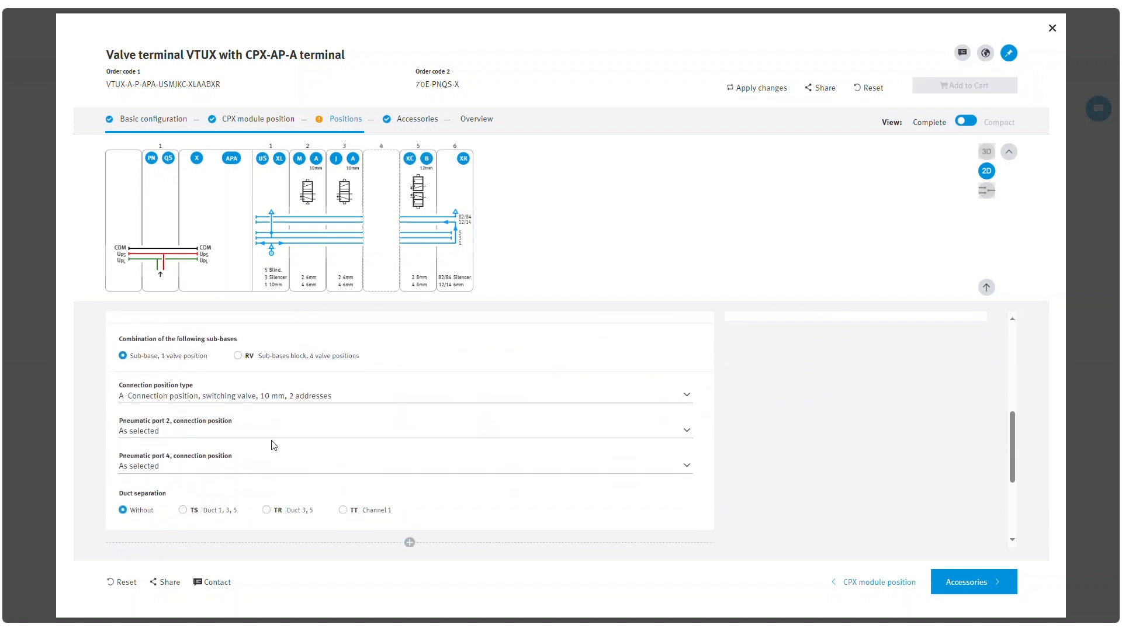
scroll(down, 3)
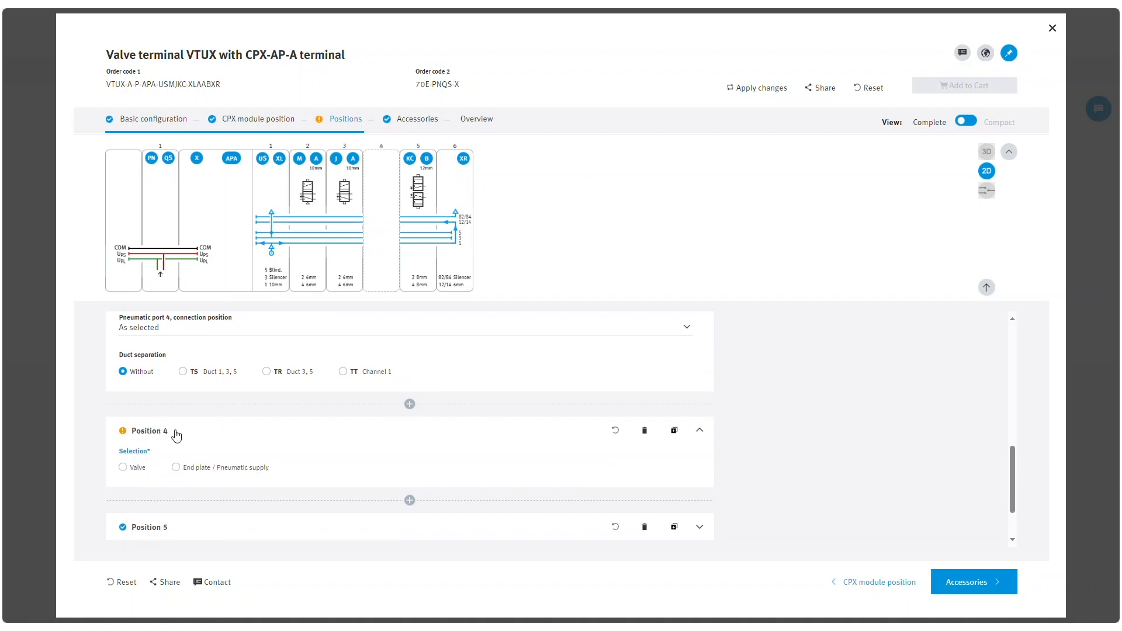
mouse_move(122, 474)
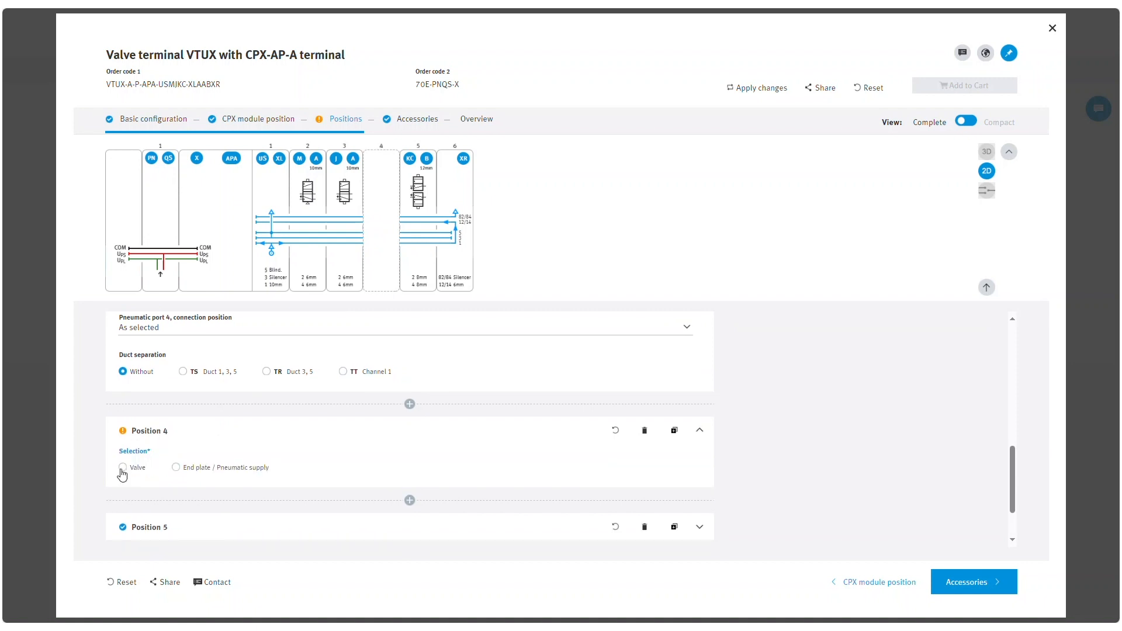
click(123, 467)
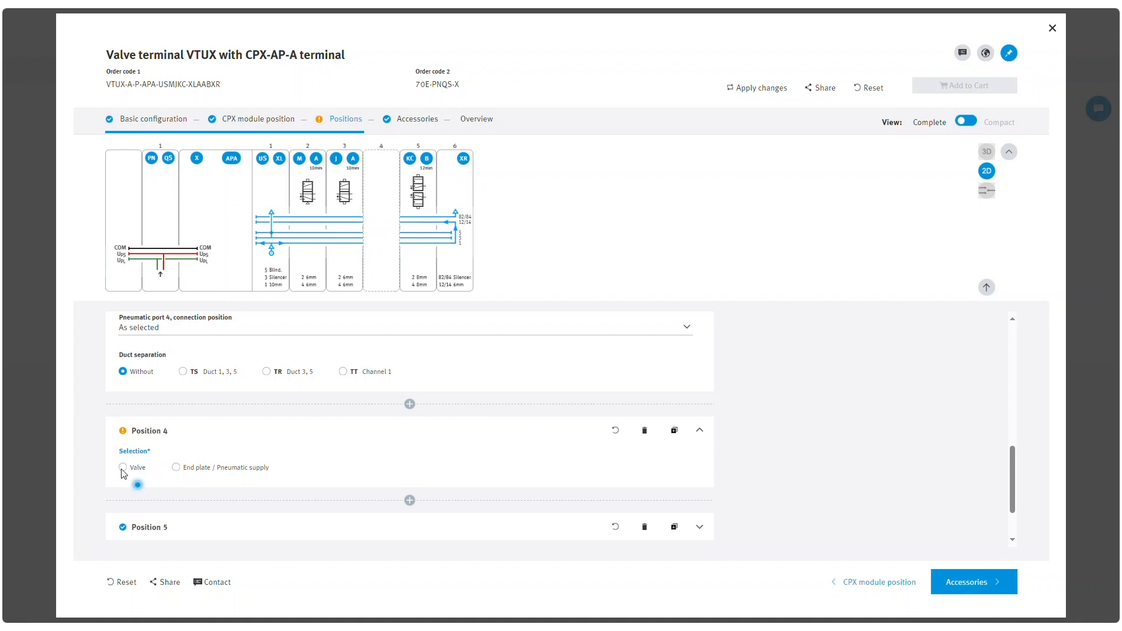
click(123, 467)
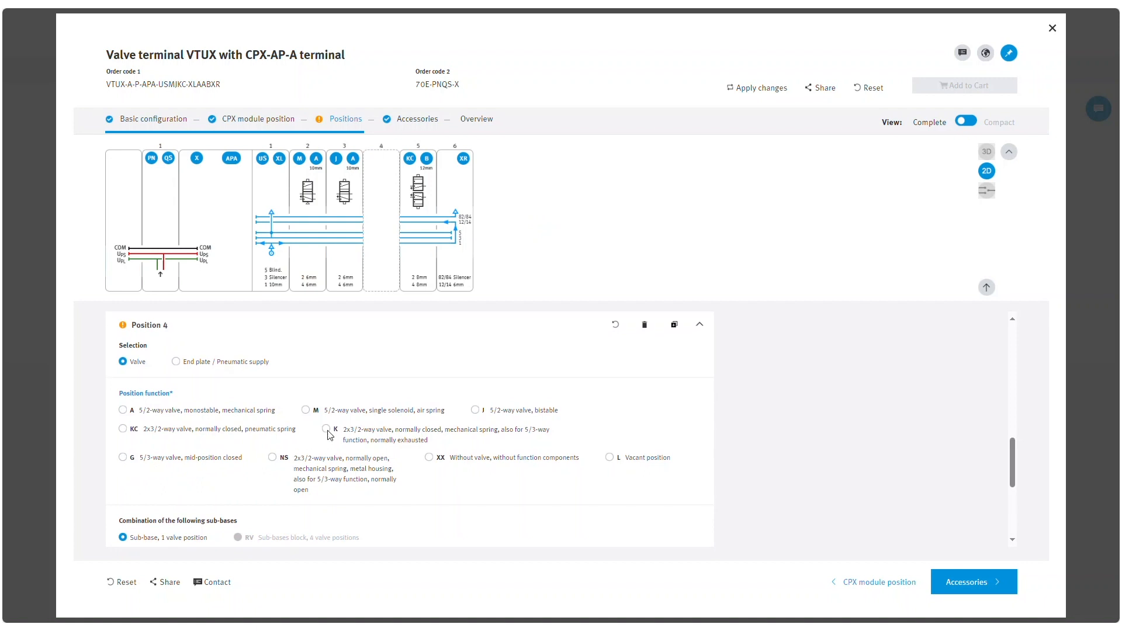
click(327, 429)
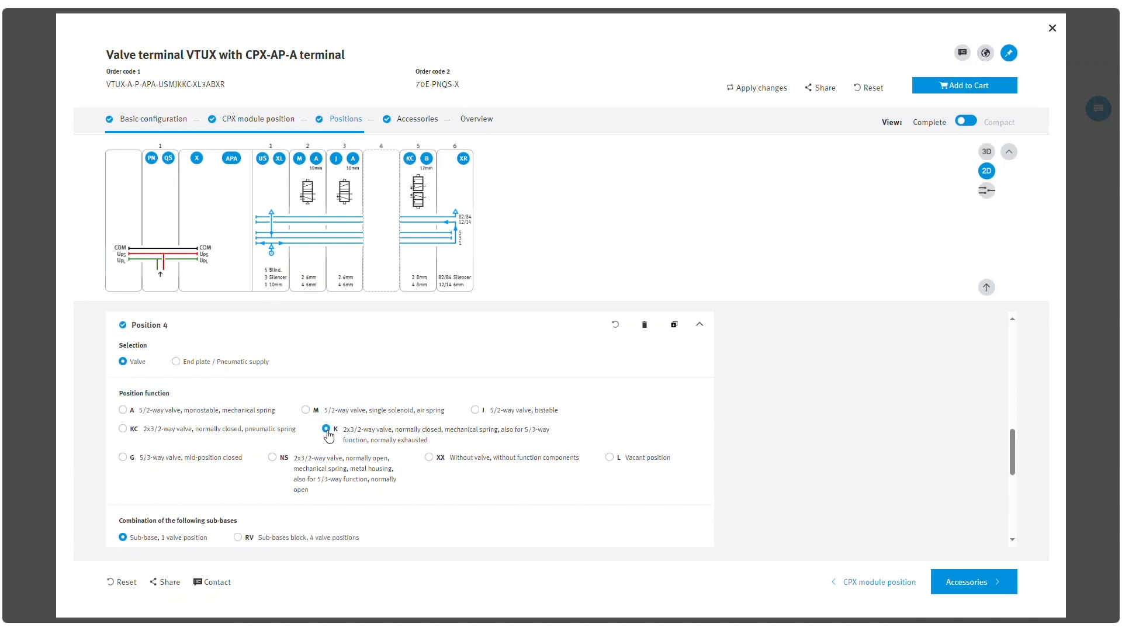
click(327, 429)
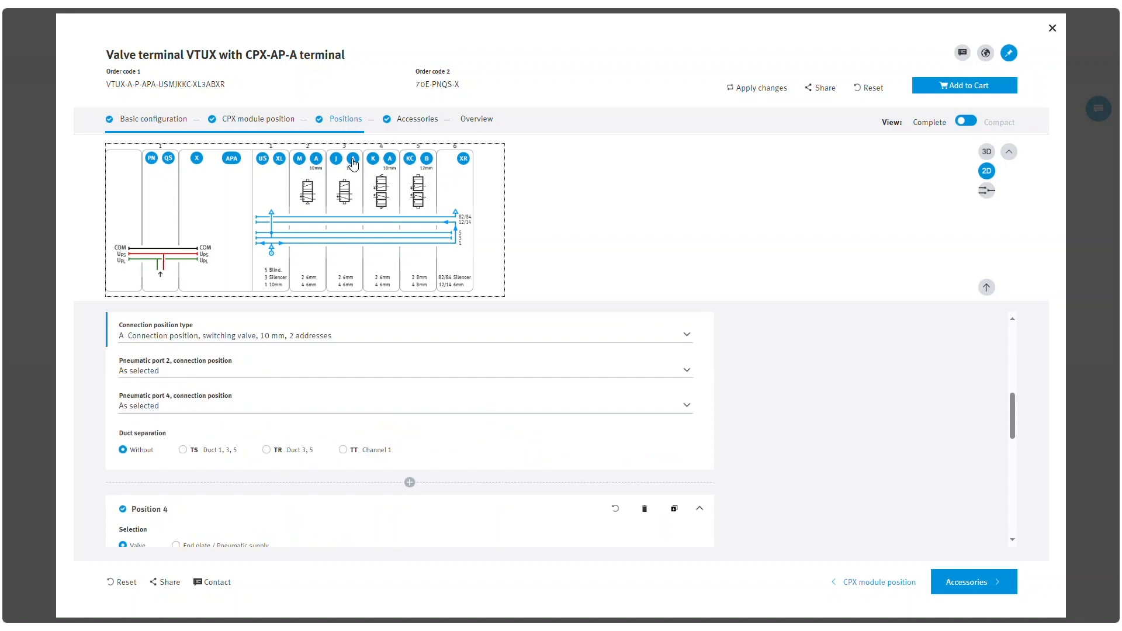
mouse_move(148, 342)
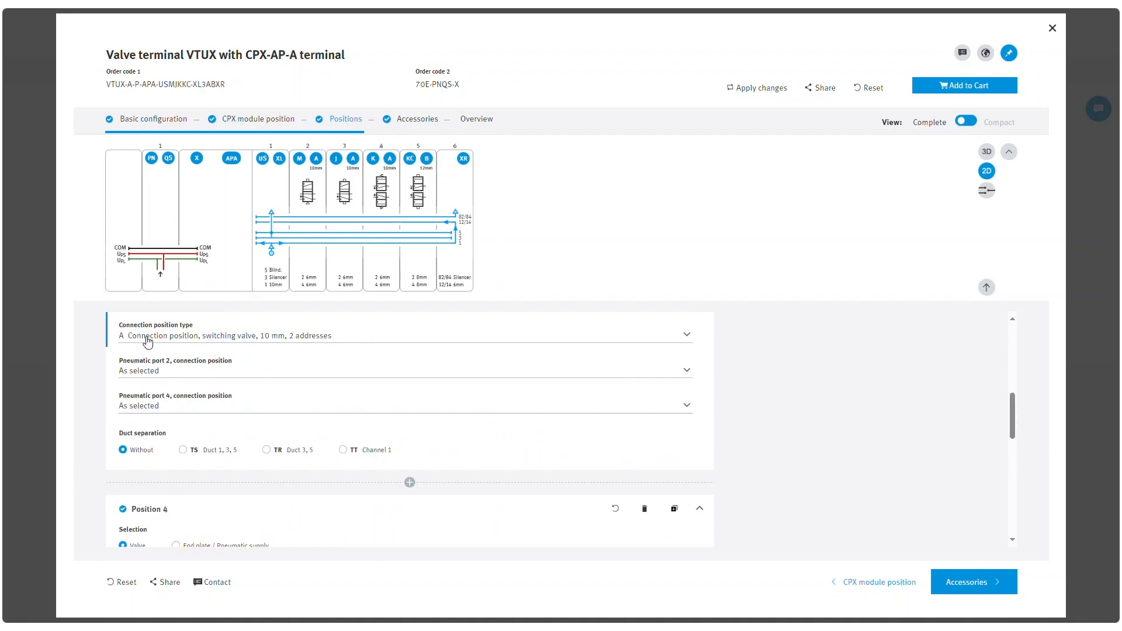
Set position 3's connection type to B, switching valve, 12 mm, 2 addresses
click(403, 333)
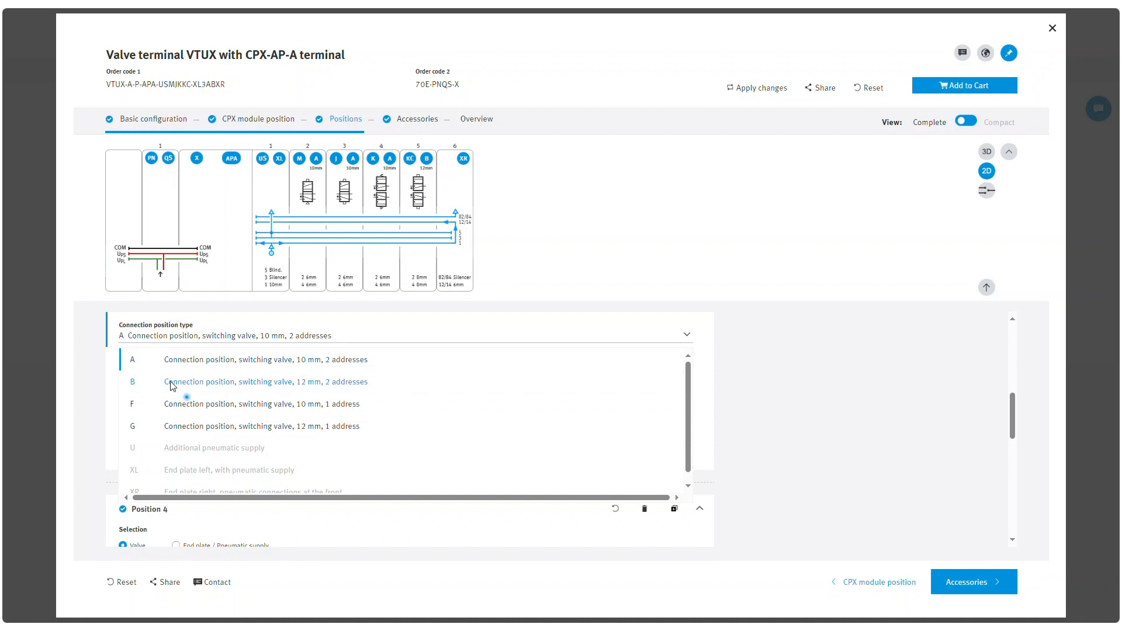
click(266, 381)
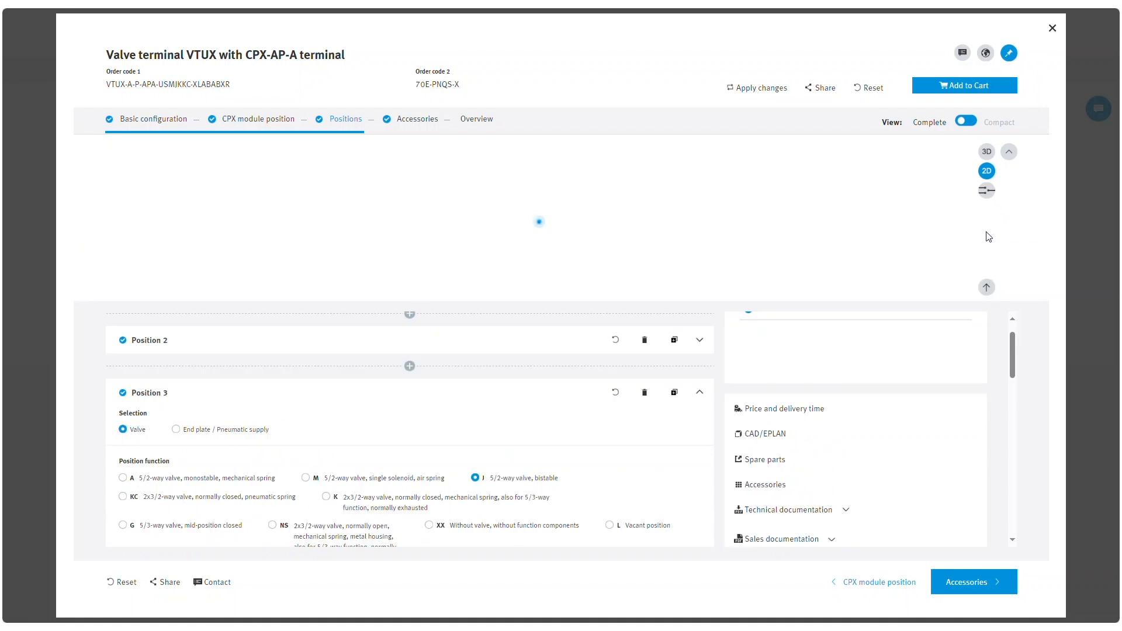
Inspect the terminal as a 3D model, return to the 2D layout and collapse the graphic
click(986, 170)
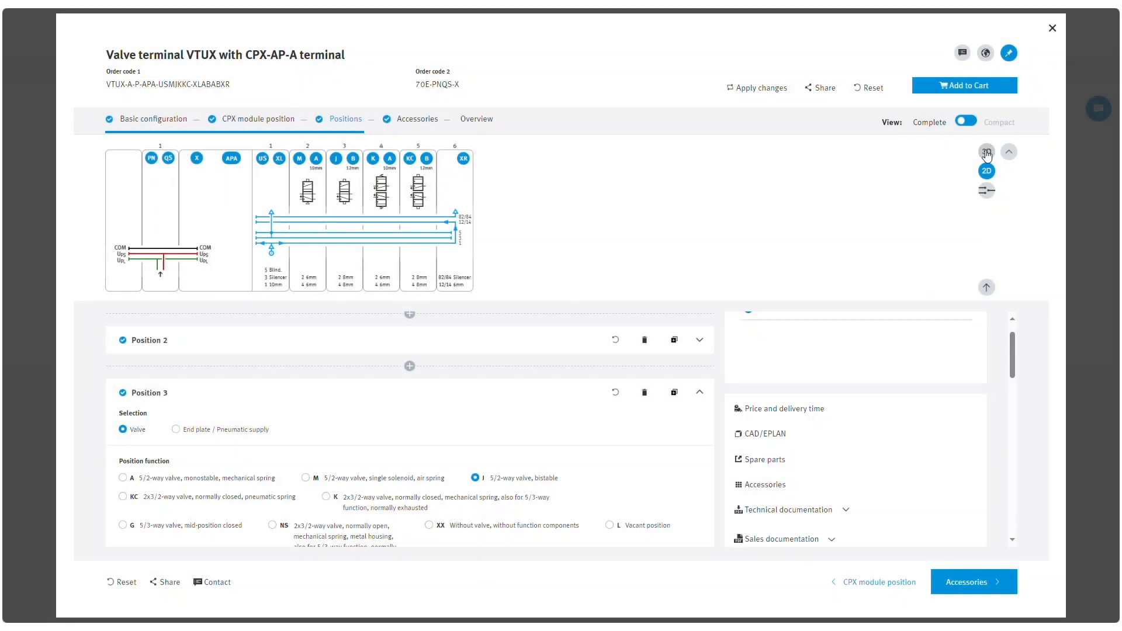
click(986, 152)
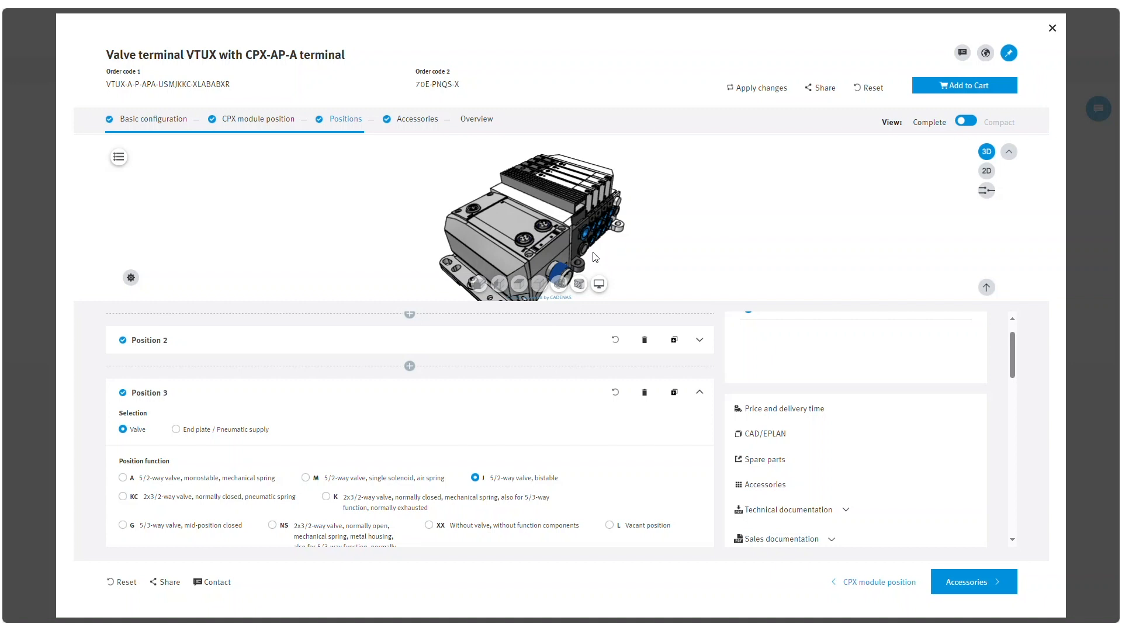
mouse_move(986, 170)
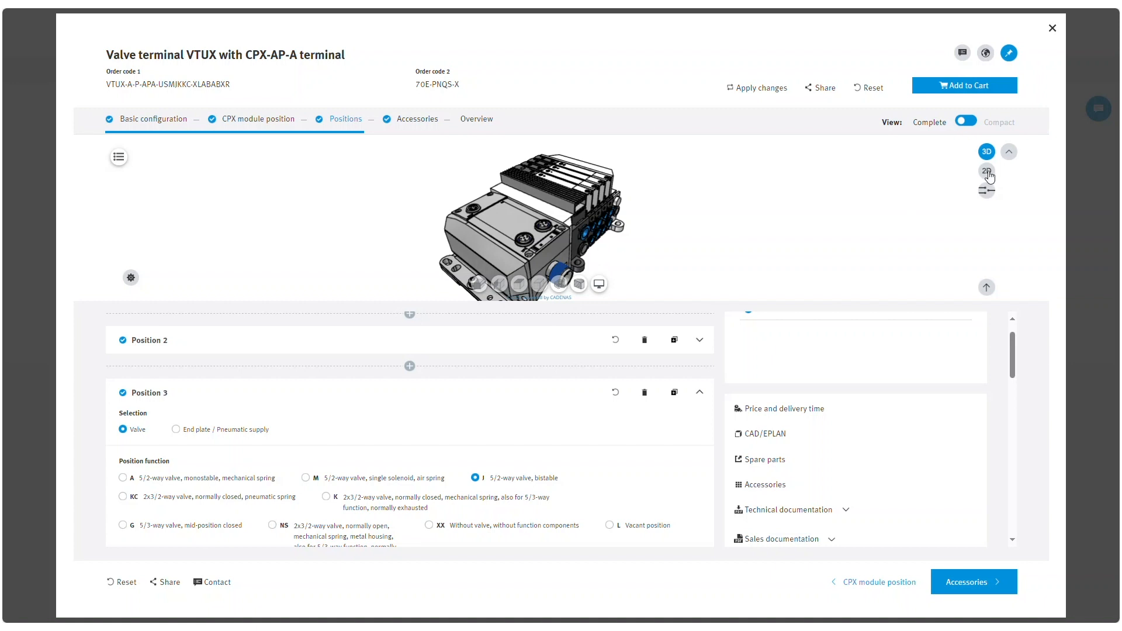
click(987, 171)
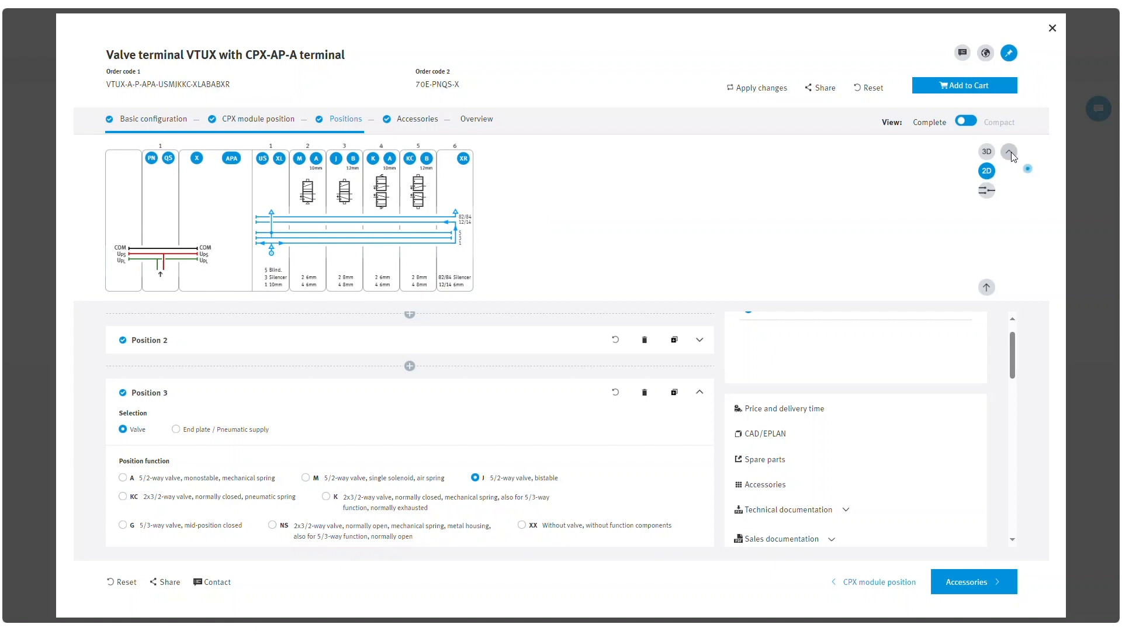
click(1010, 150)
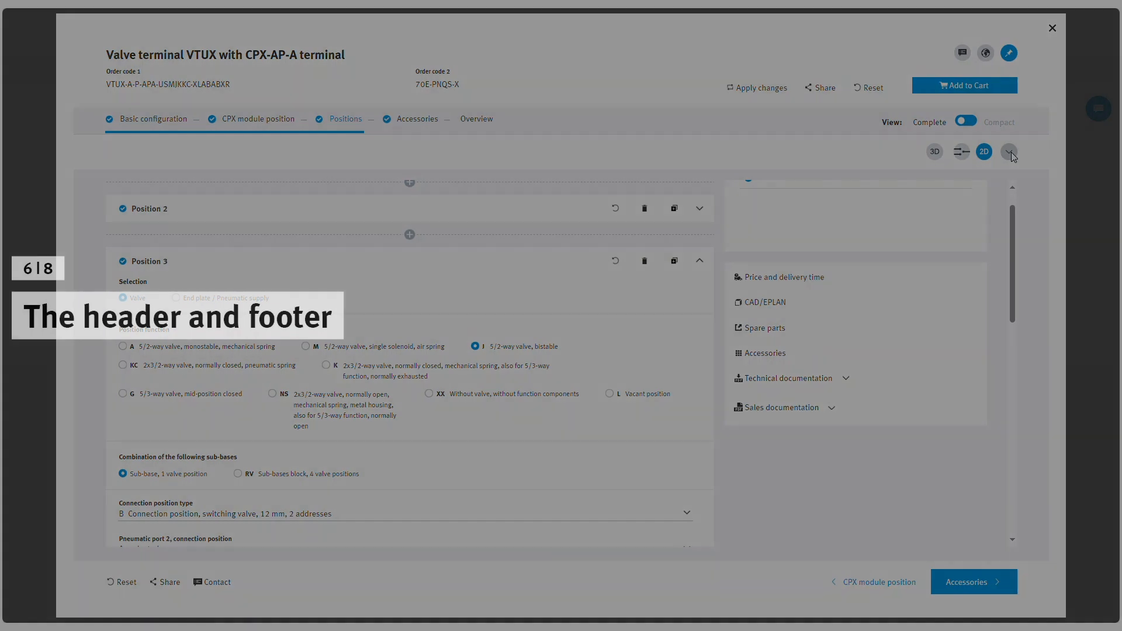
Show the 2D terminal diagram again and scroll through the position list beneath it
click(1011, 150)
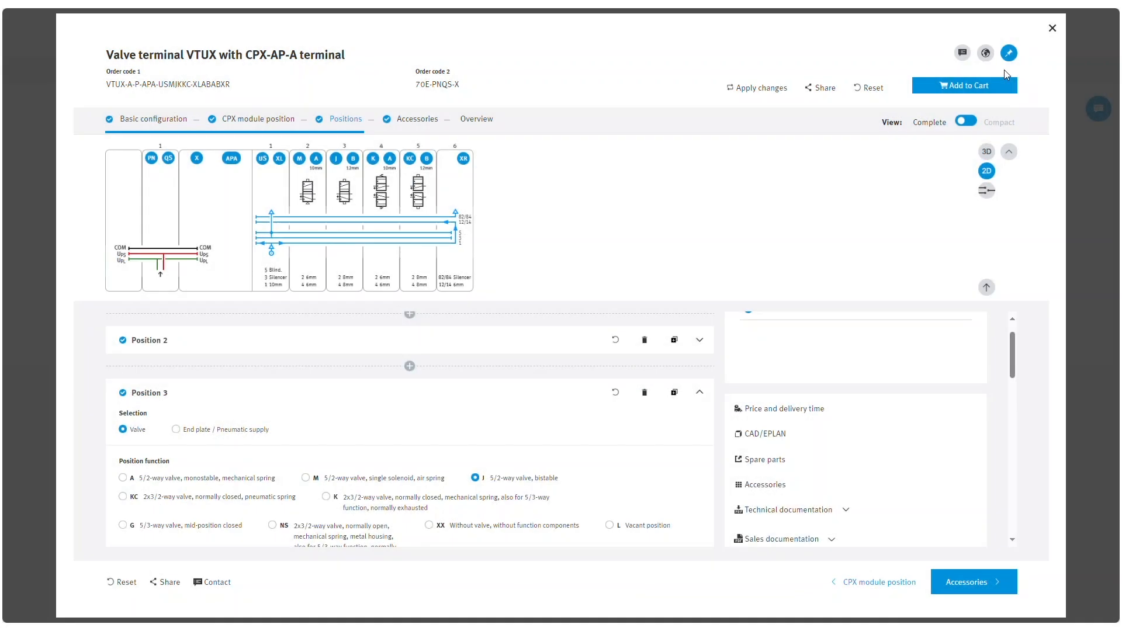
mouse_move(945, 308)
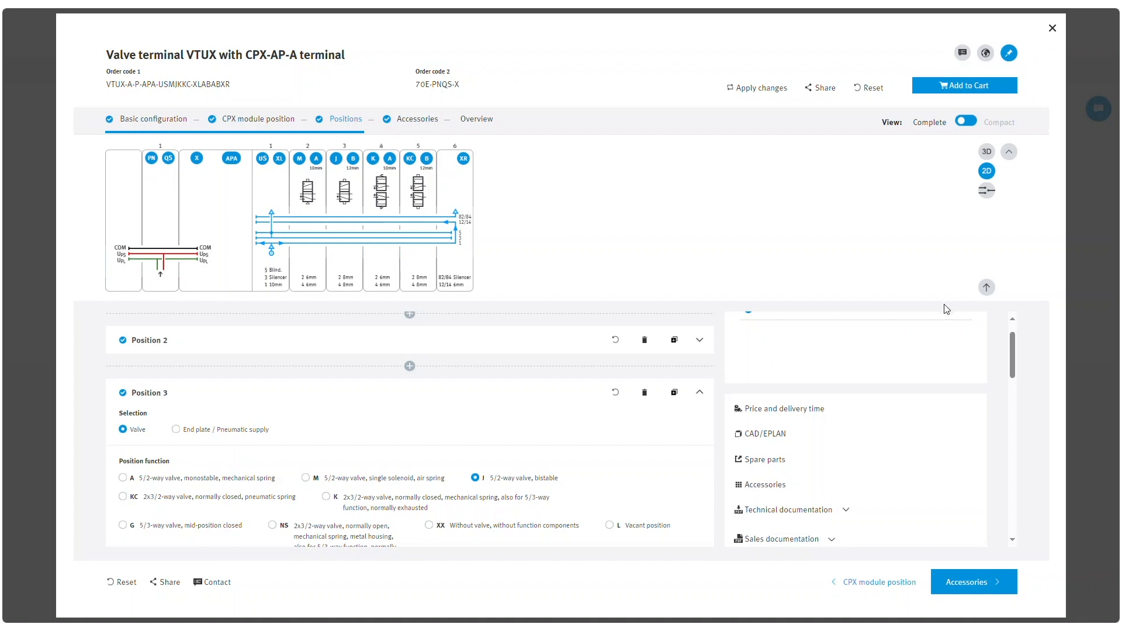
scroll(up, 3)
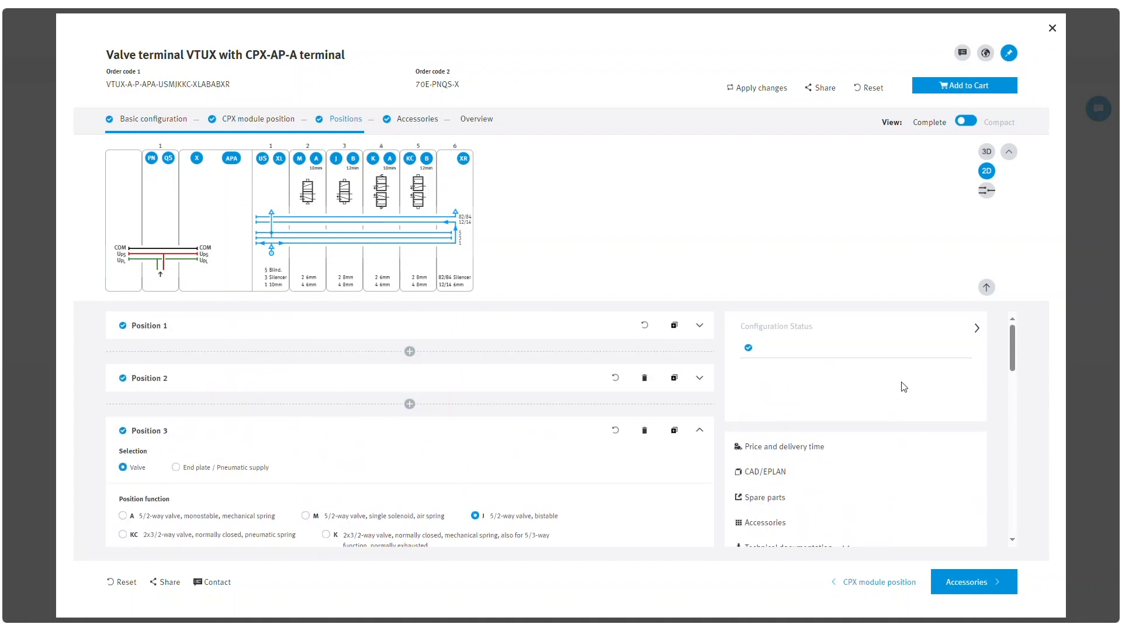
mouse_move(912, 375)
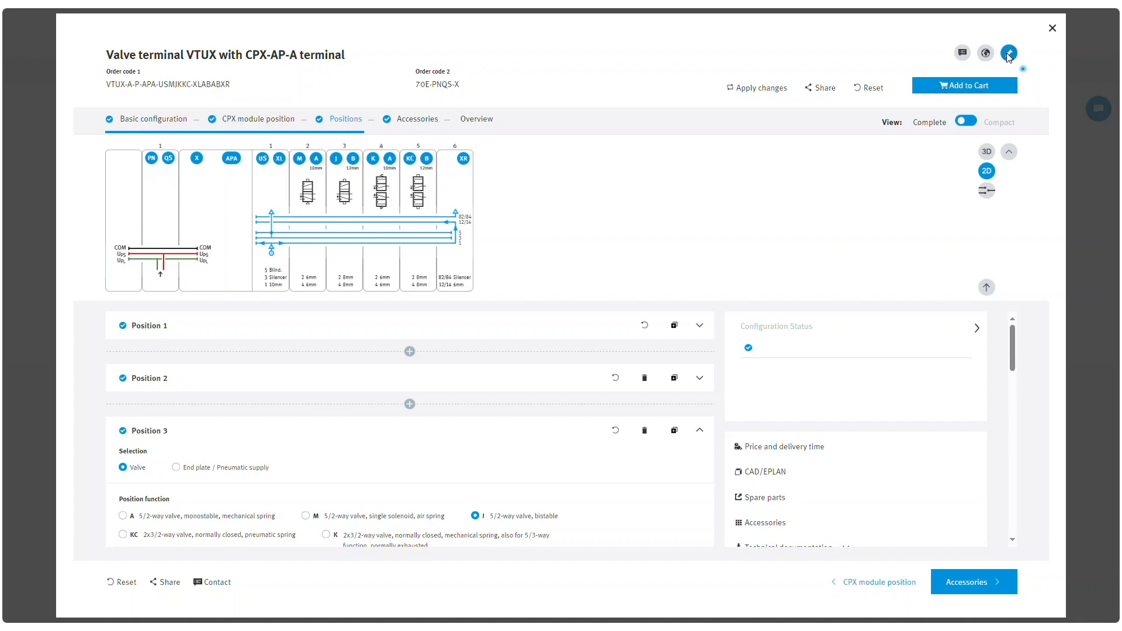
scroll(down, 3)
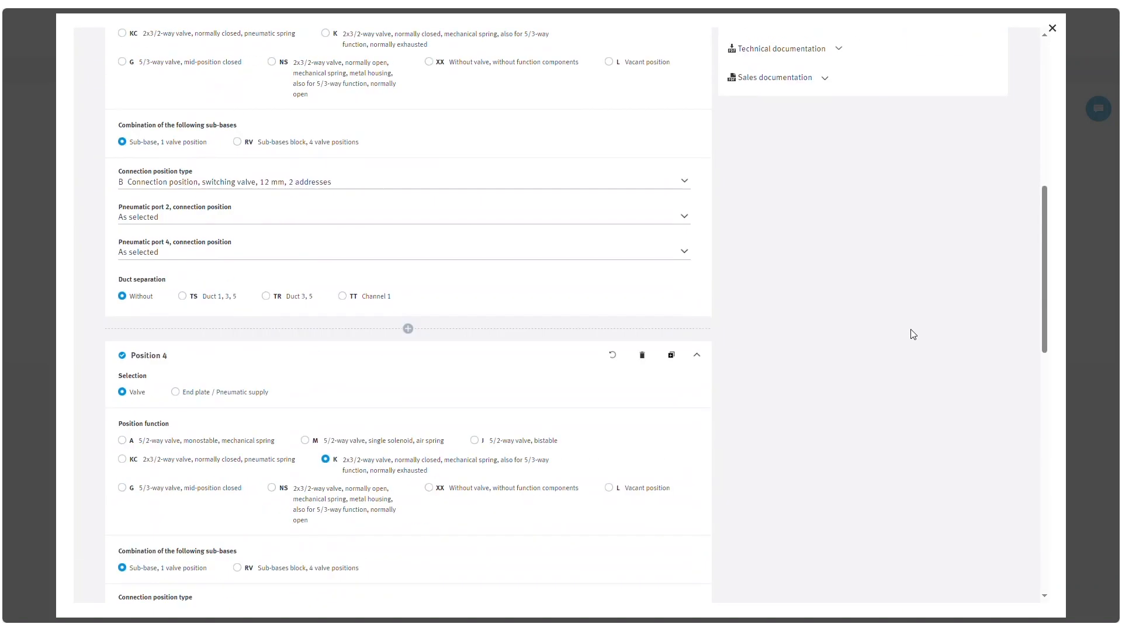
scroll(up, 3)
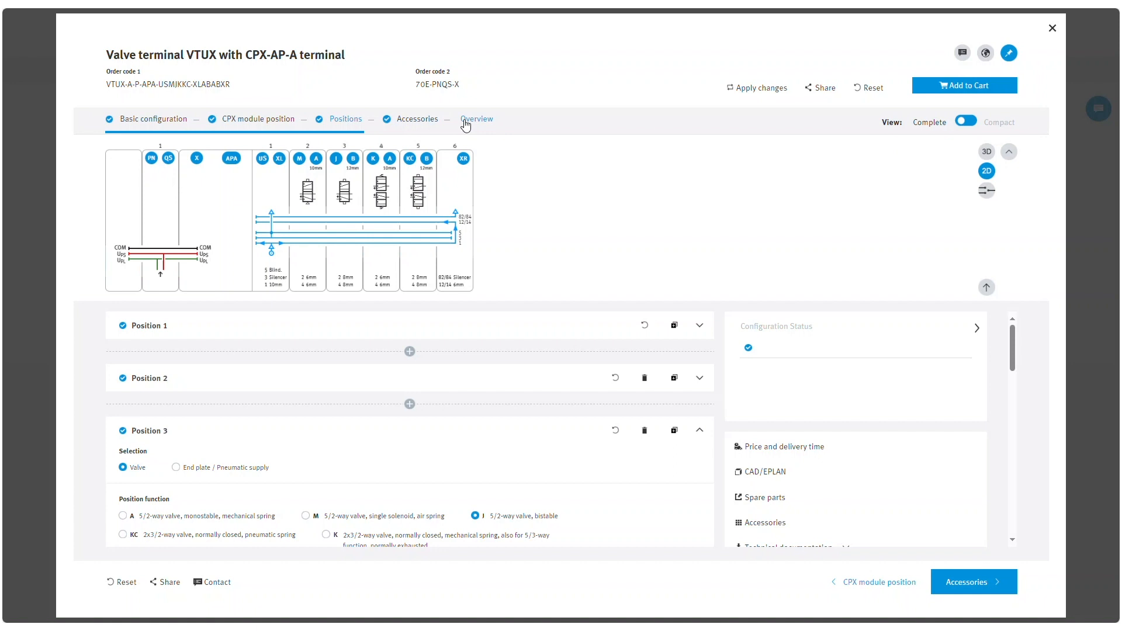
In the Overview summary, tick the Technical data document and download it
click(475, 120)
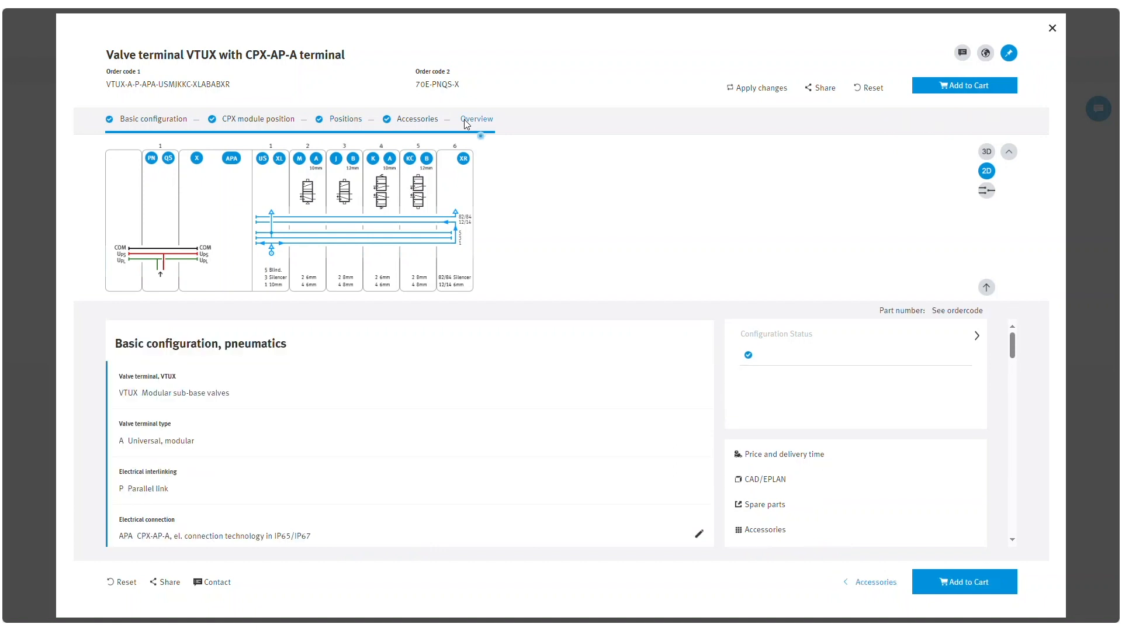
scroll(down, 3)
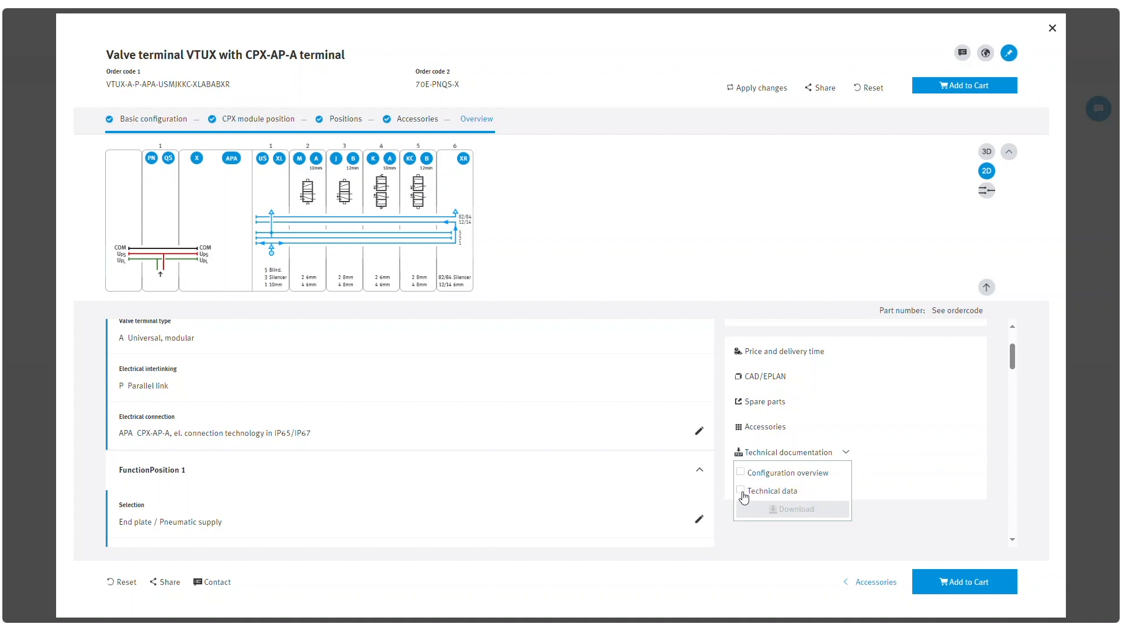
click(741, 489)
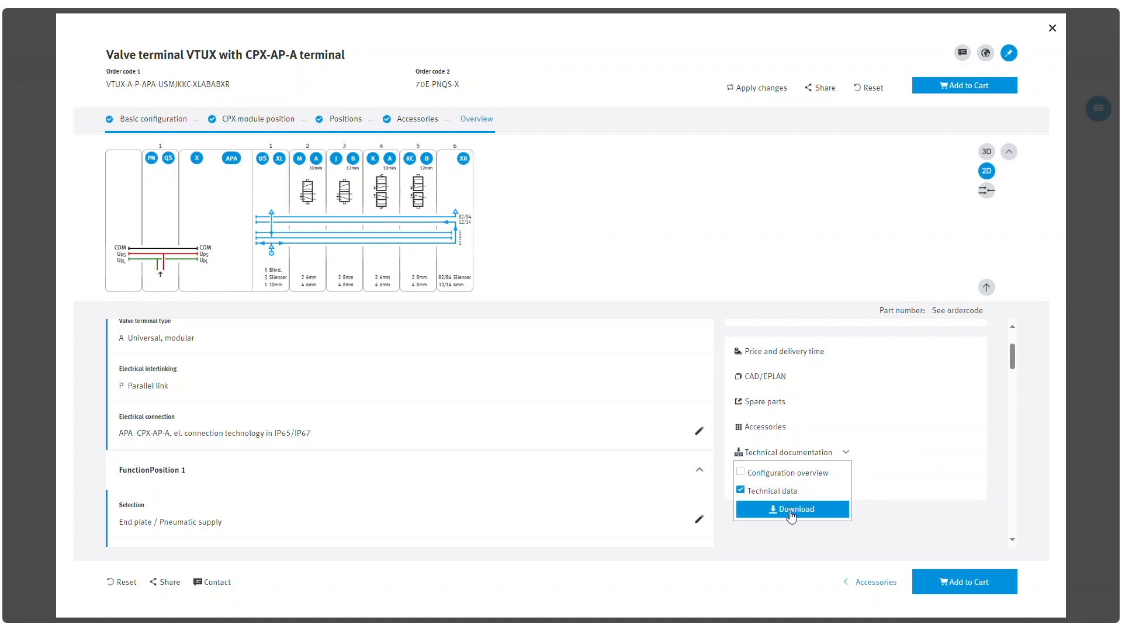
click(791, 509)
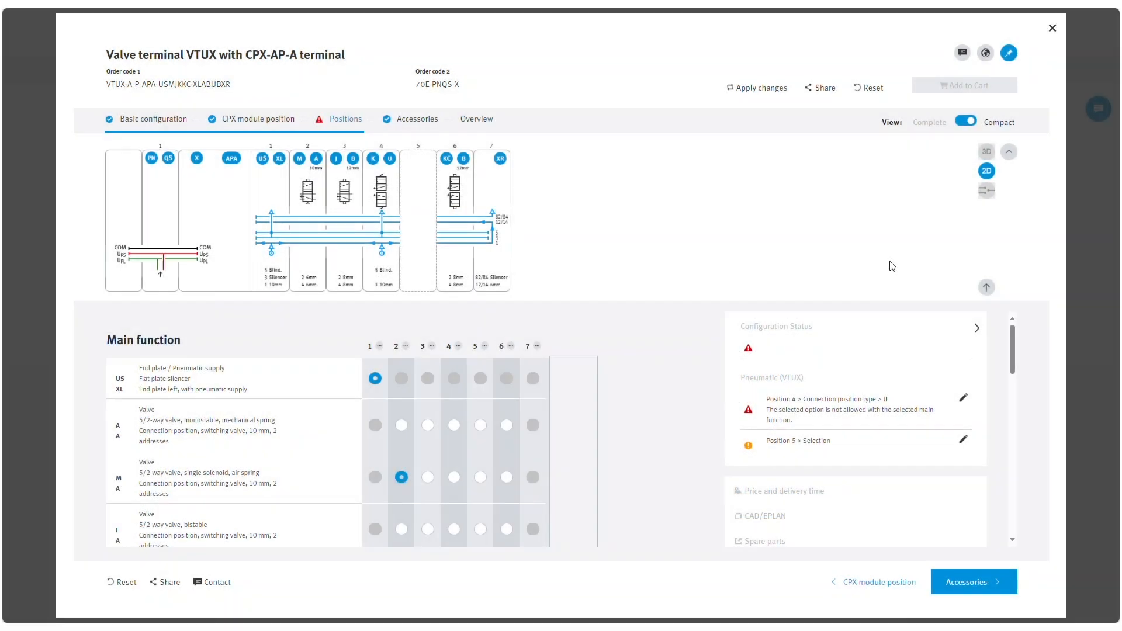
mouse_move(840, 316)
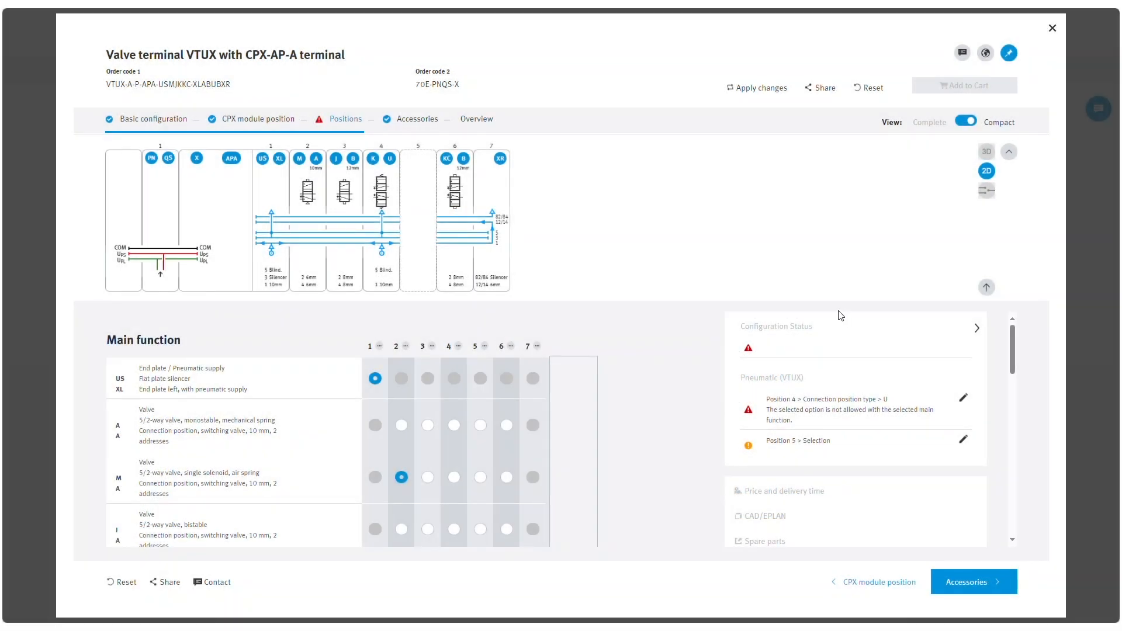
mouse_move(791, 305)
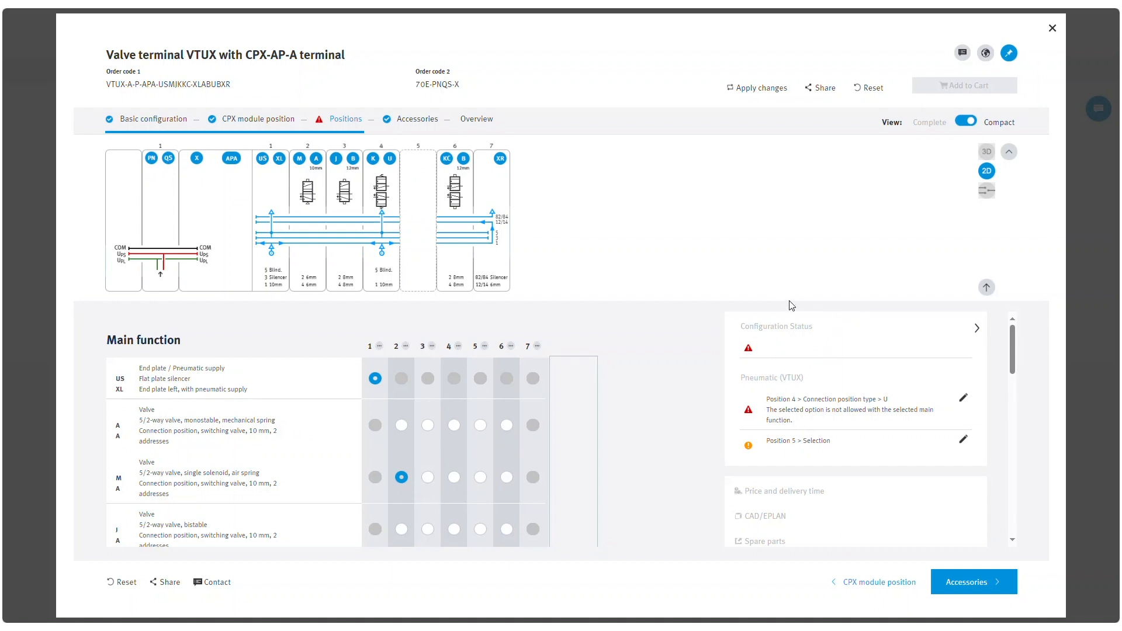
mouse_move(981, 332)
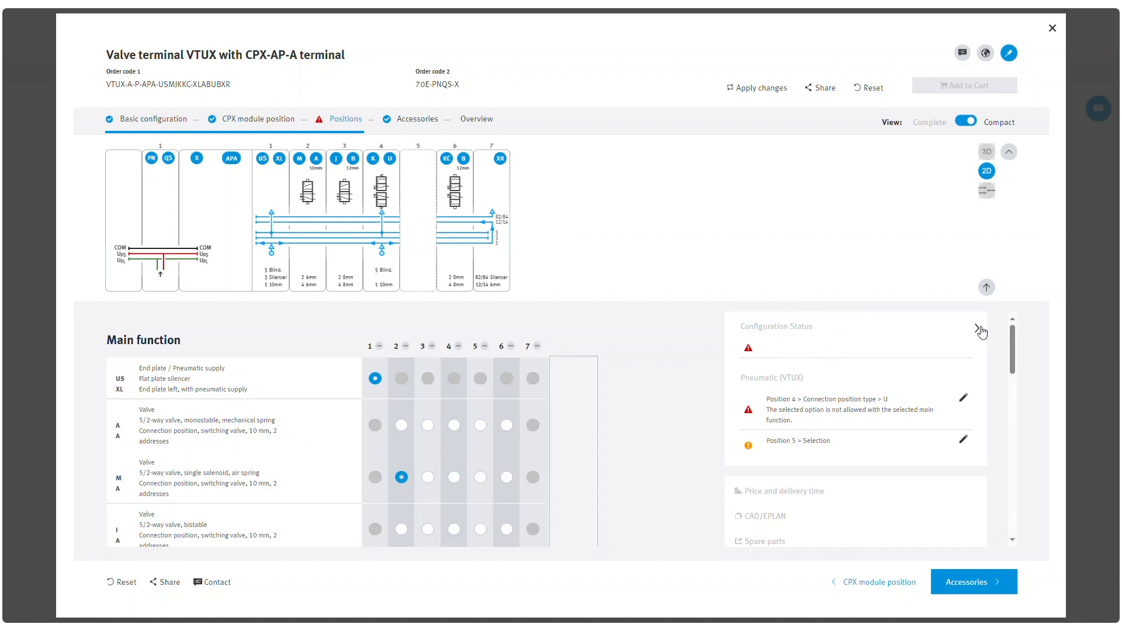
mouse_move(979, 331)
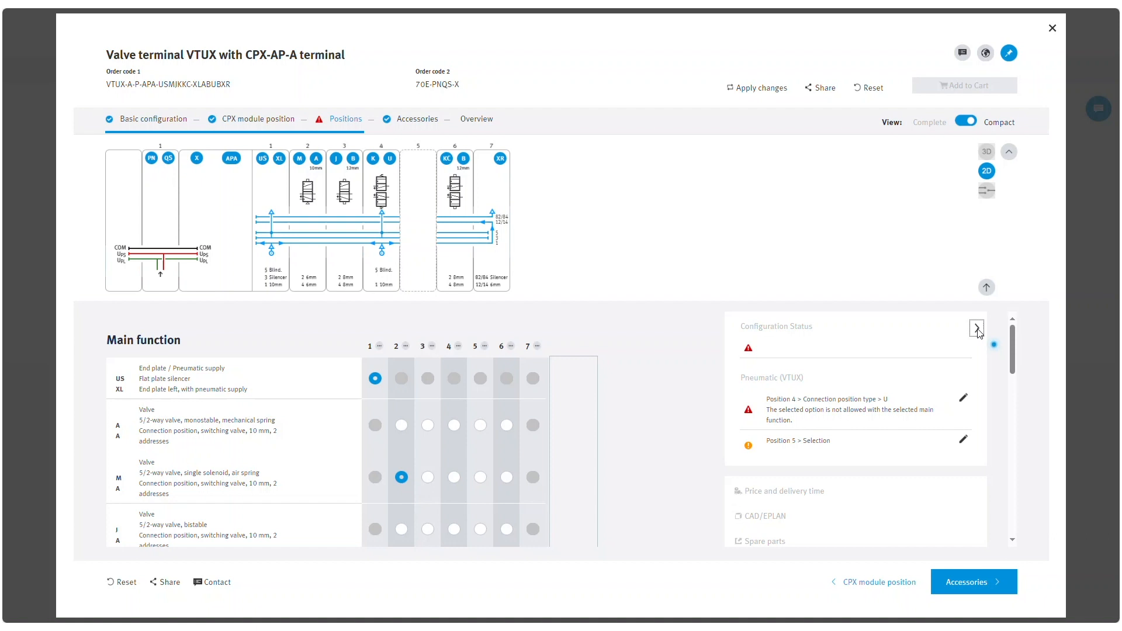
click(977, 328)
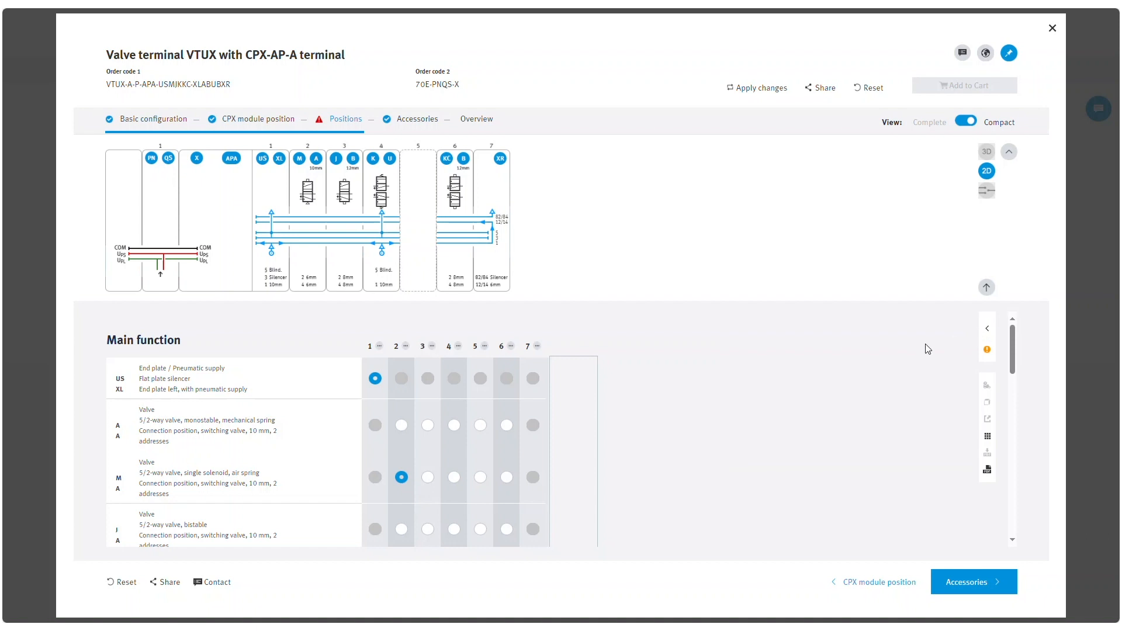
mouse_move(958, 335)
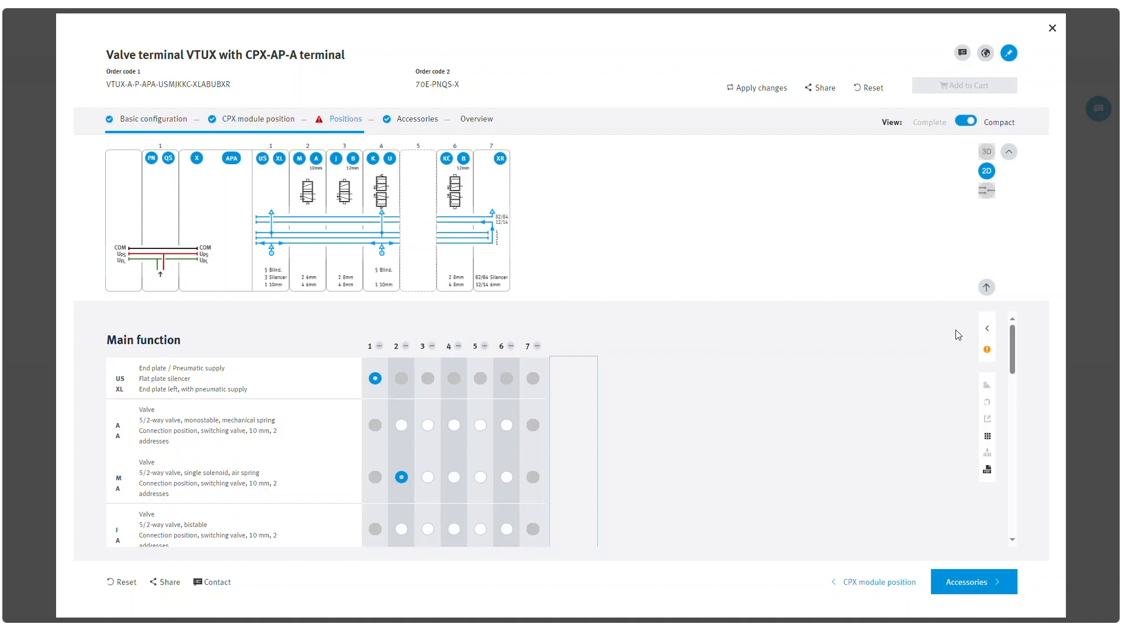
mouse_move(999, 323)
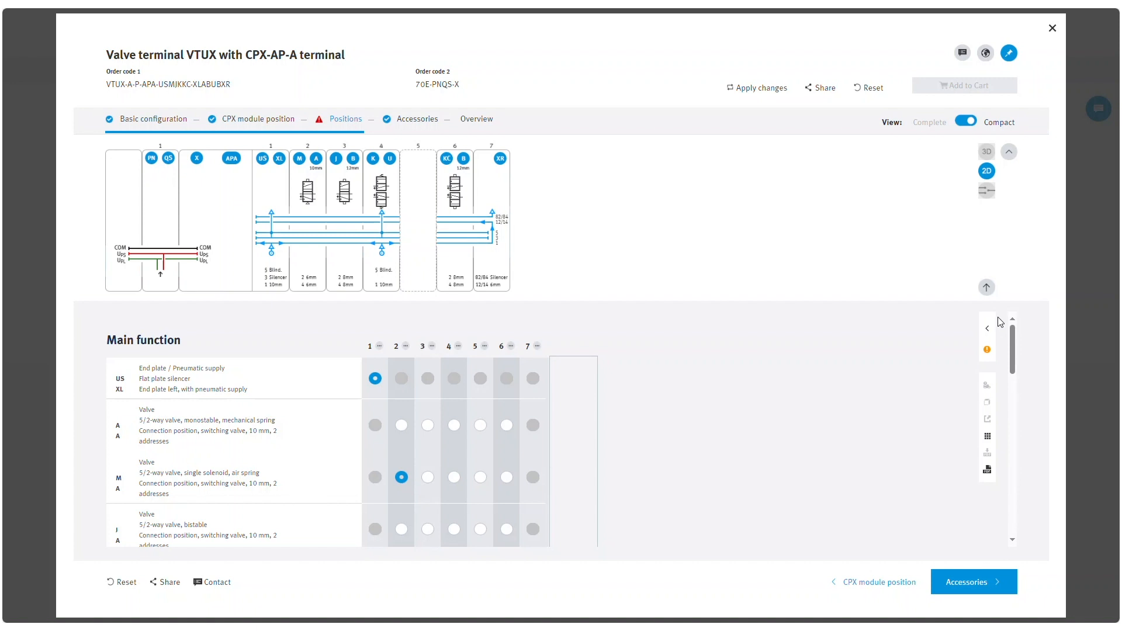
mouse_move(987, 331)
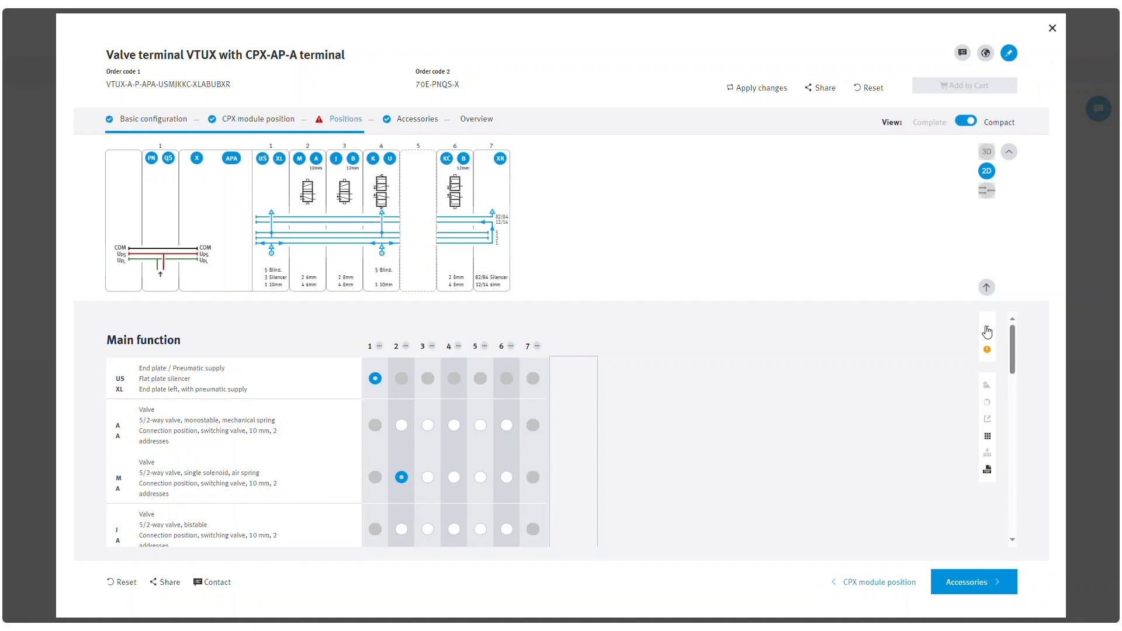
mouse_move(987, 349)
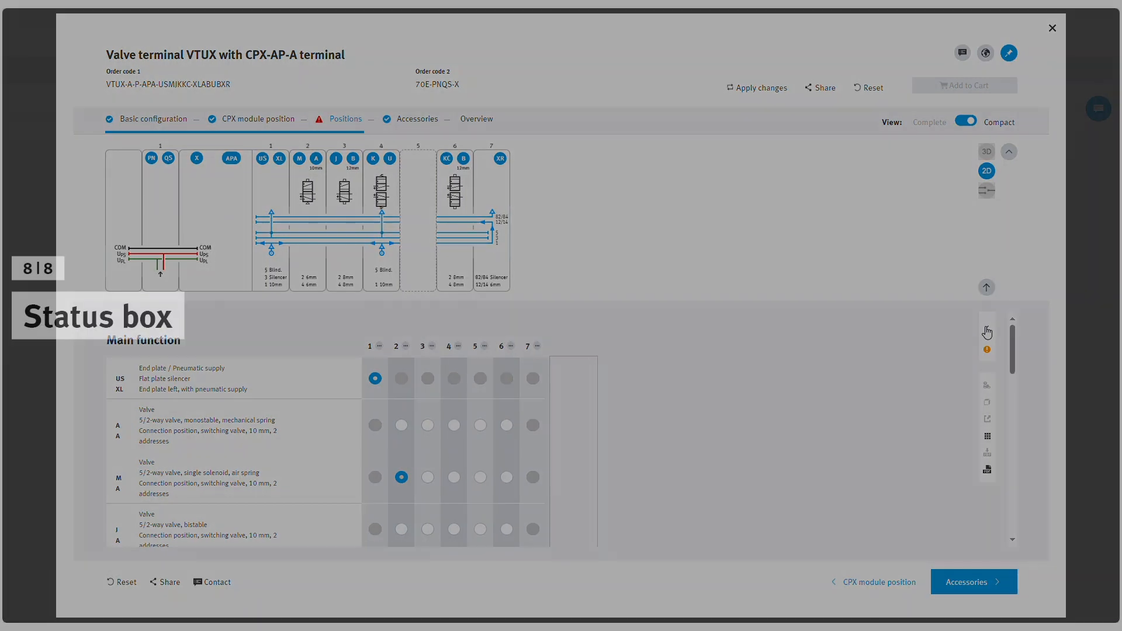
click(986, 349)
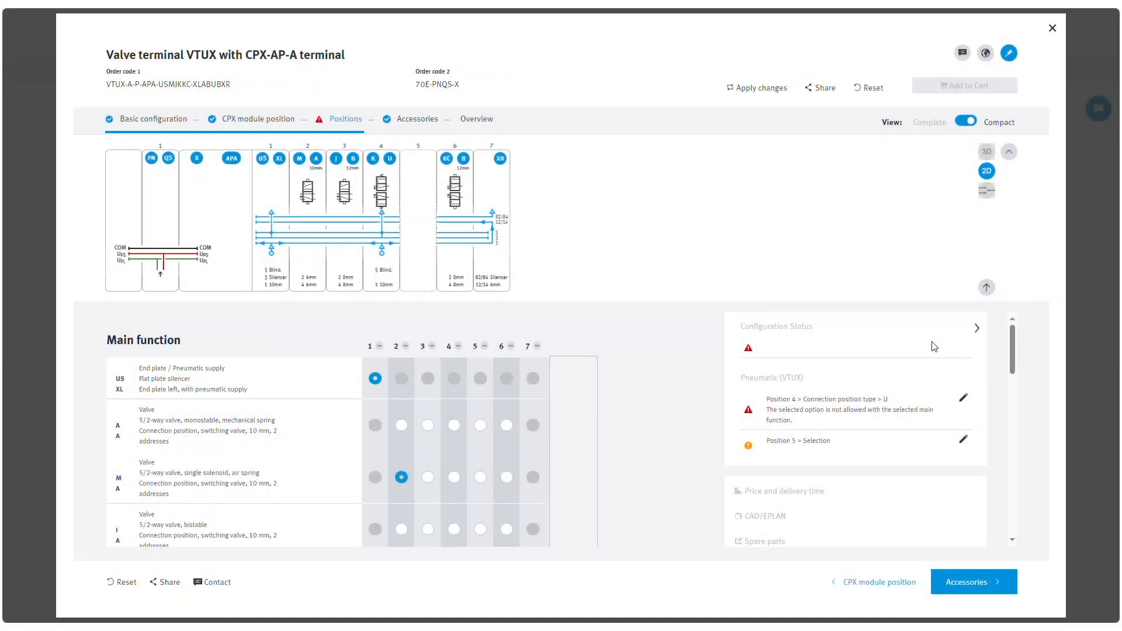
mouse_move(918, 355)
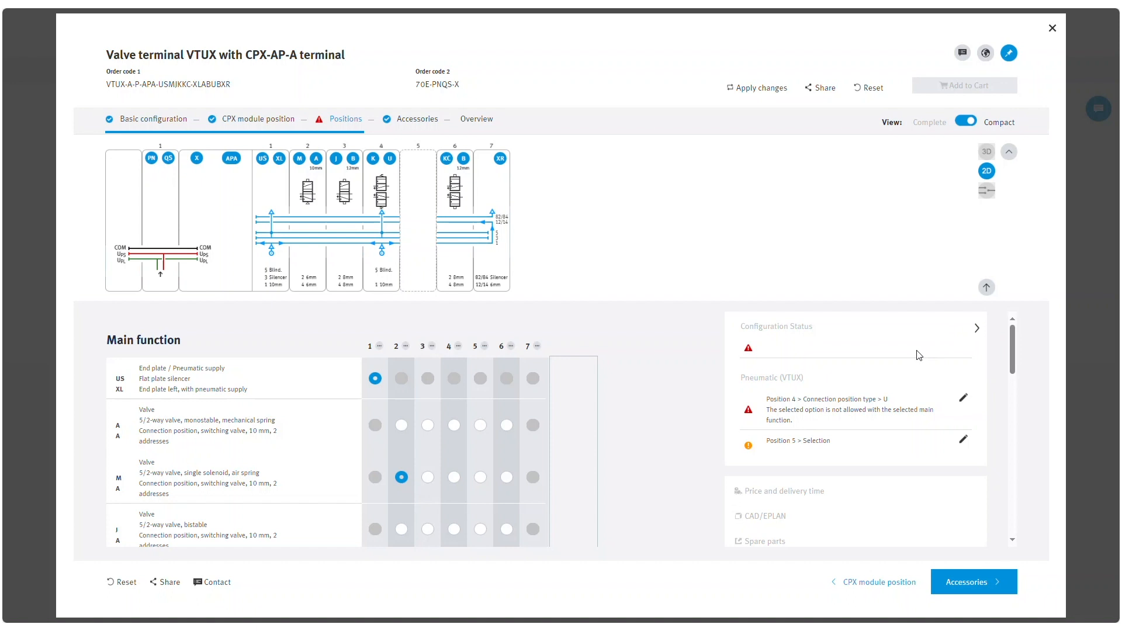
mouse_move(964, 407)
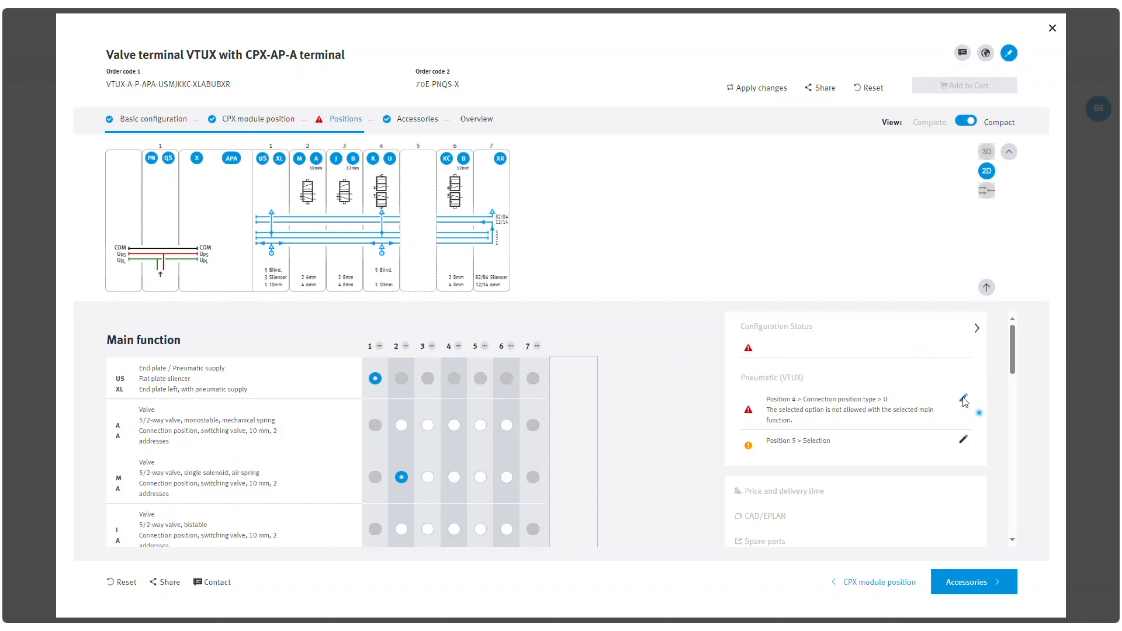
Fix the Position 4 error by replacing connection position type U with an allowed type
click(964, 121)
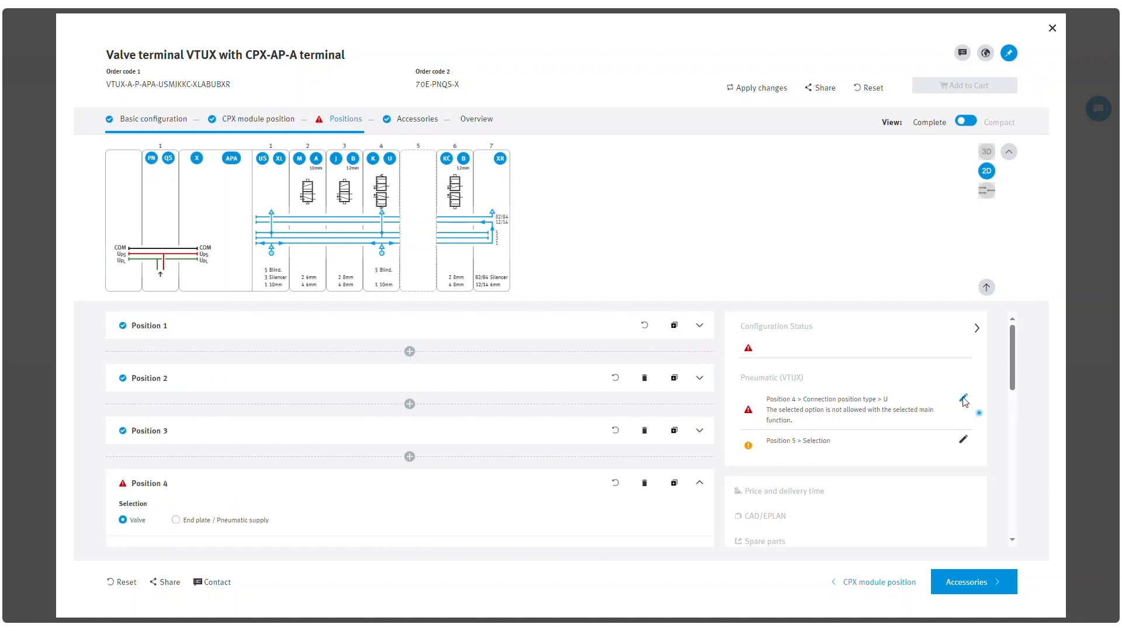
mouse_move(964, 400)
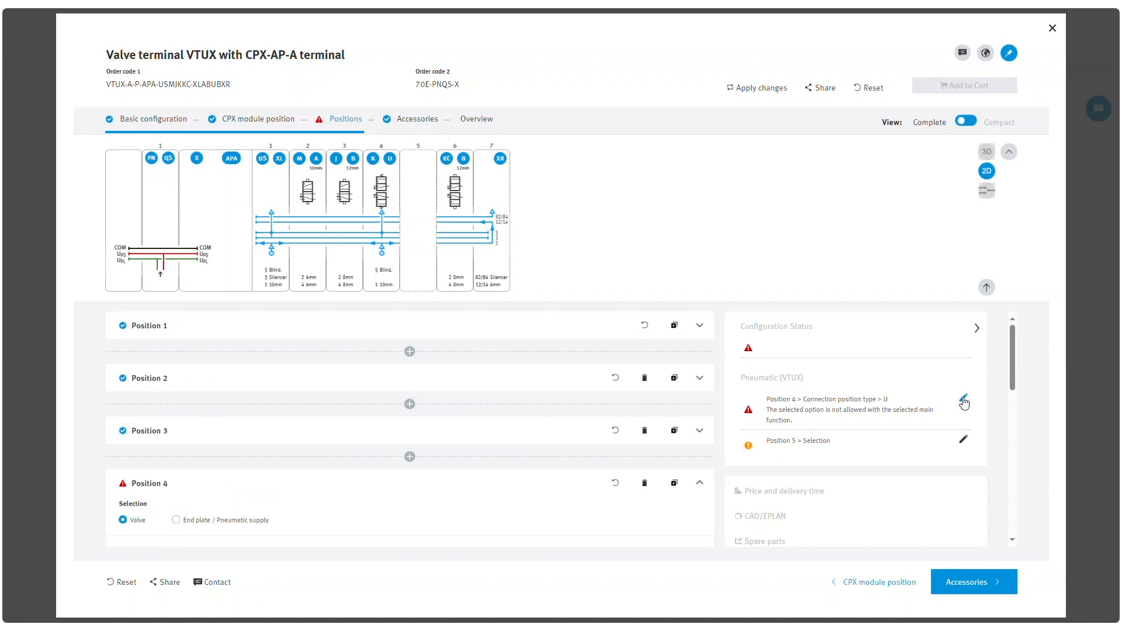
click(963, 401)
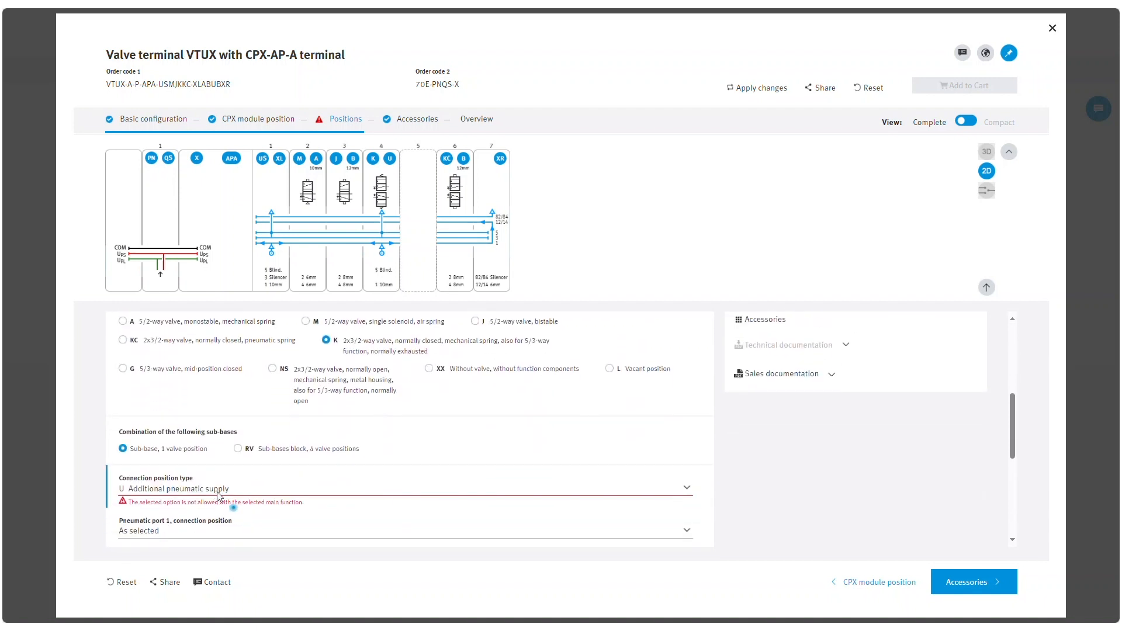
click(397, 488)
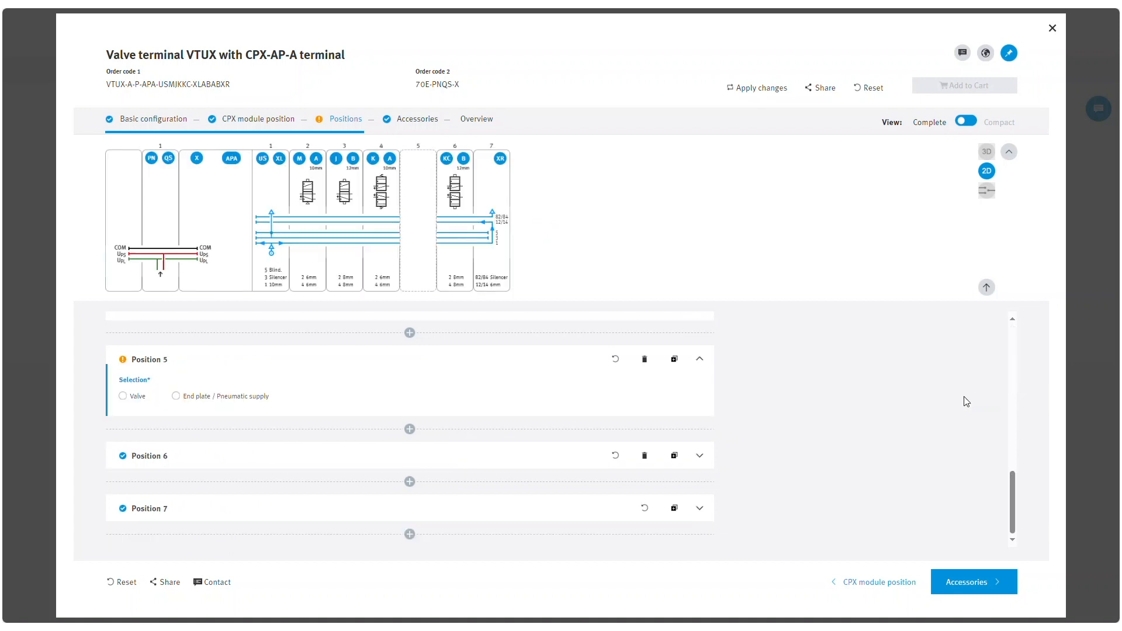
Set Position 5 to a valve holding the KC 2x3/2-way type
click(122, 396)
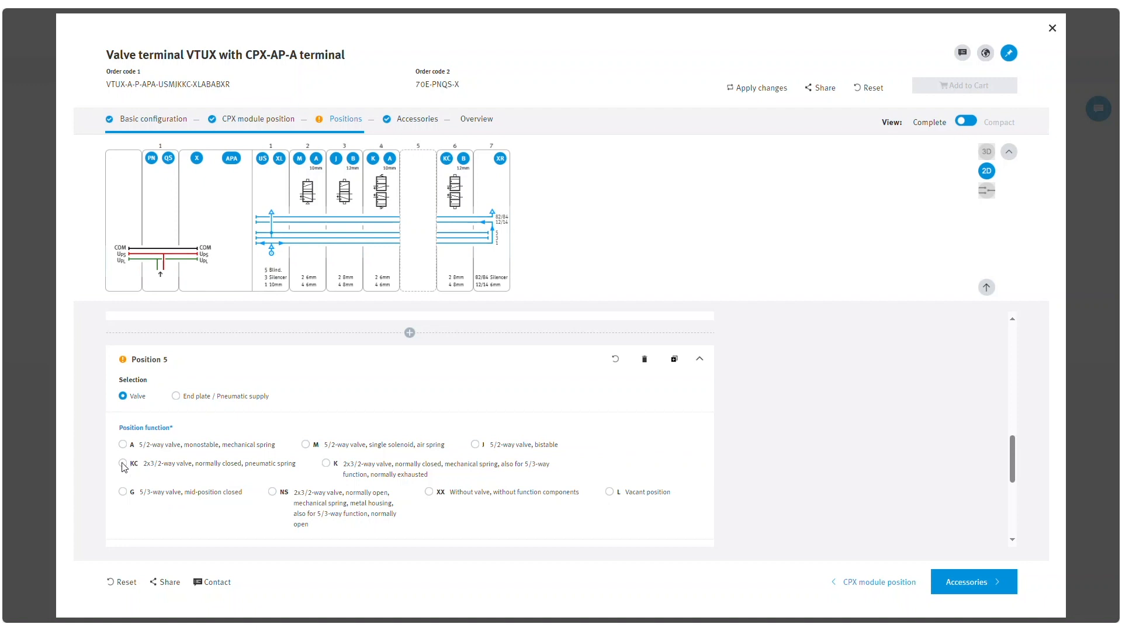
click(123, 463)
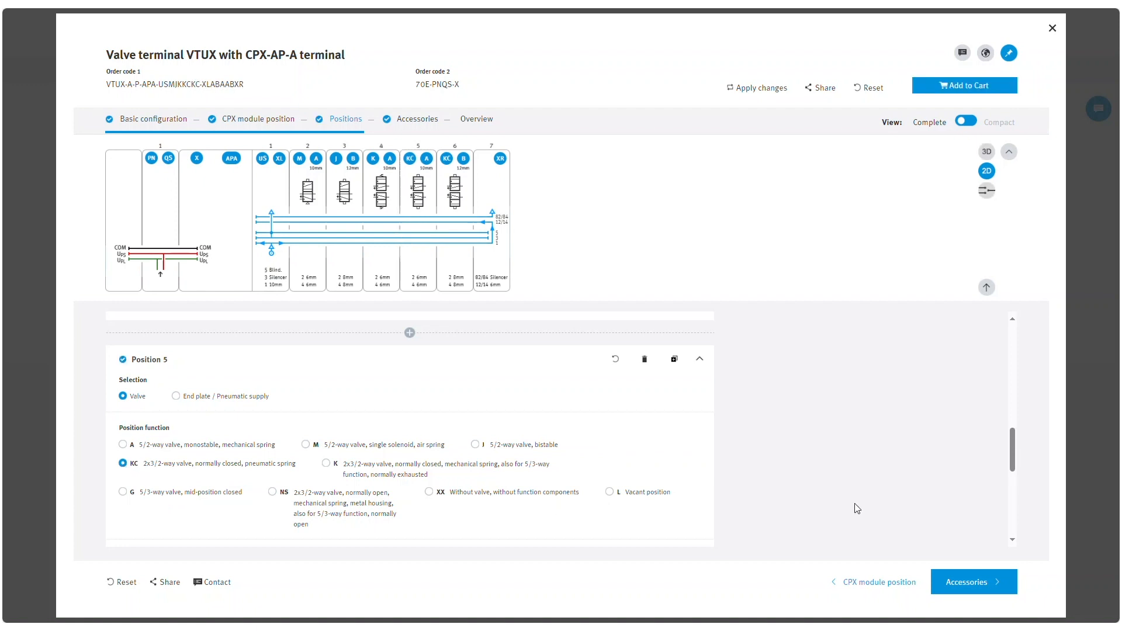